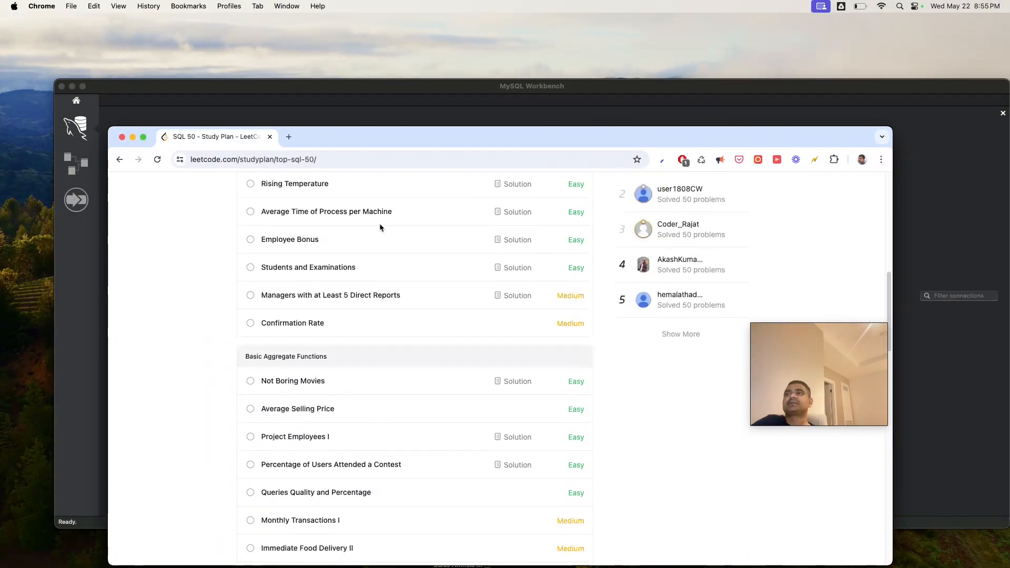
- Scroll down the LeetCode study plan to reach the Product Price at a Given Date problem
scroll("down", 3)
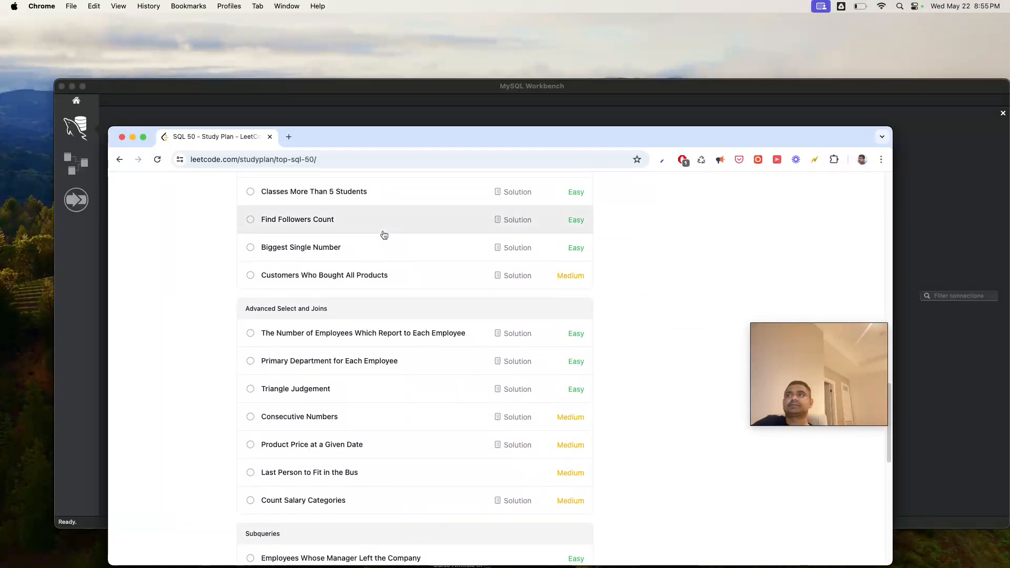
scroll("down", 3)
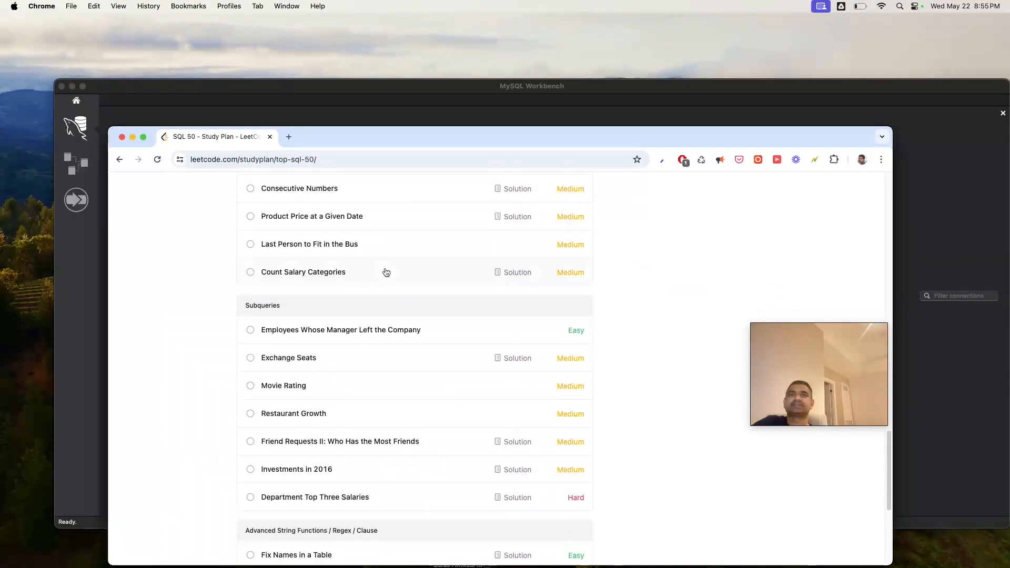
scroll("down", 3)
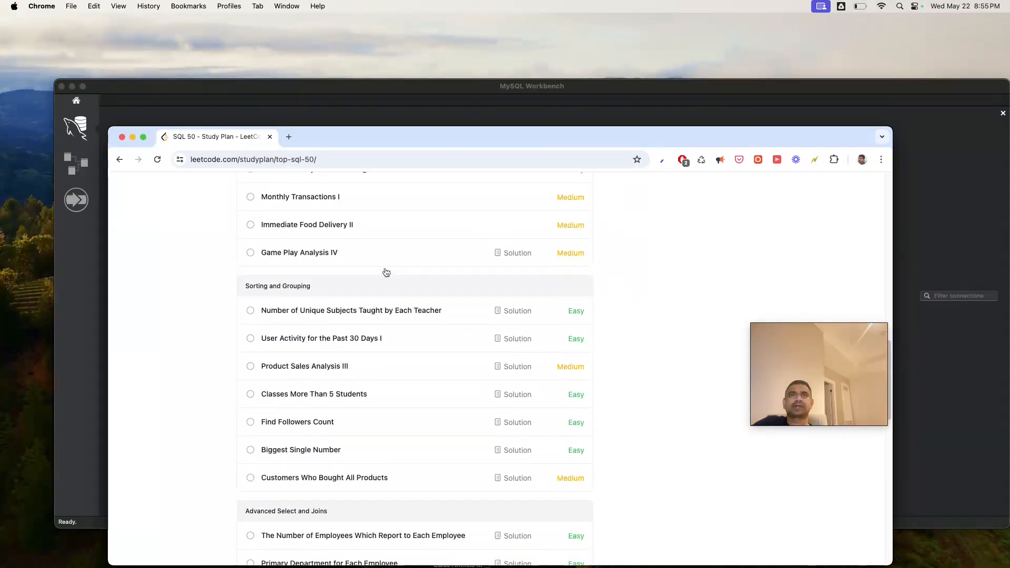
scroll("down", 3)
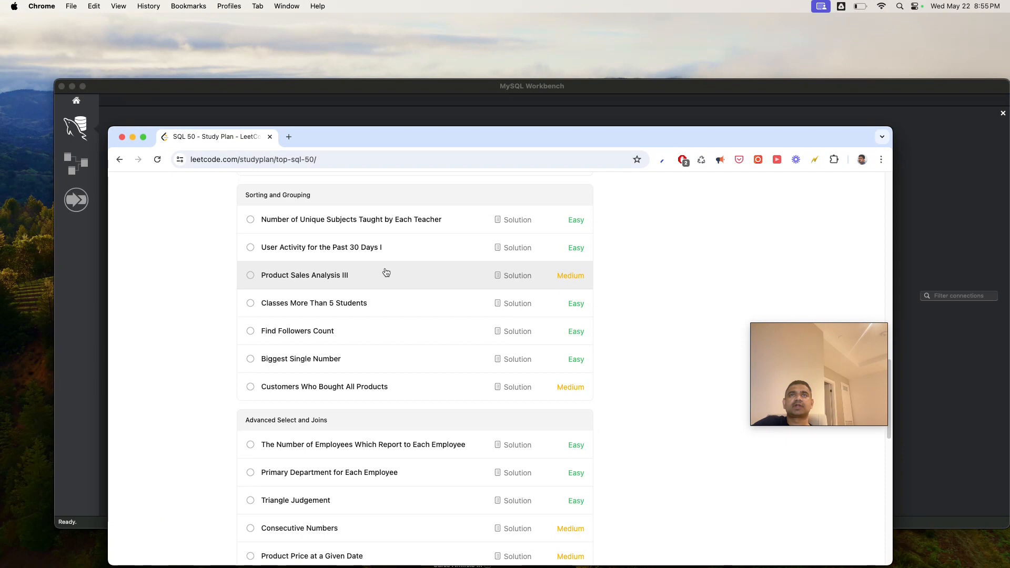
scroll("down", 3)
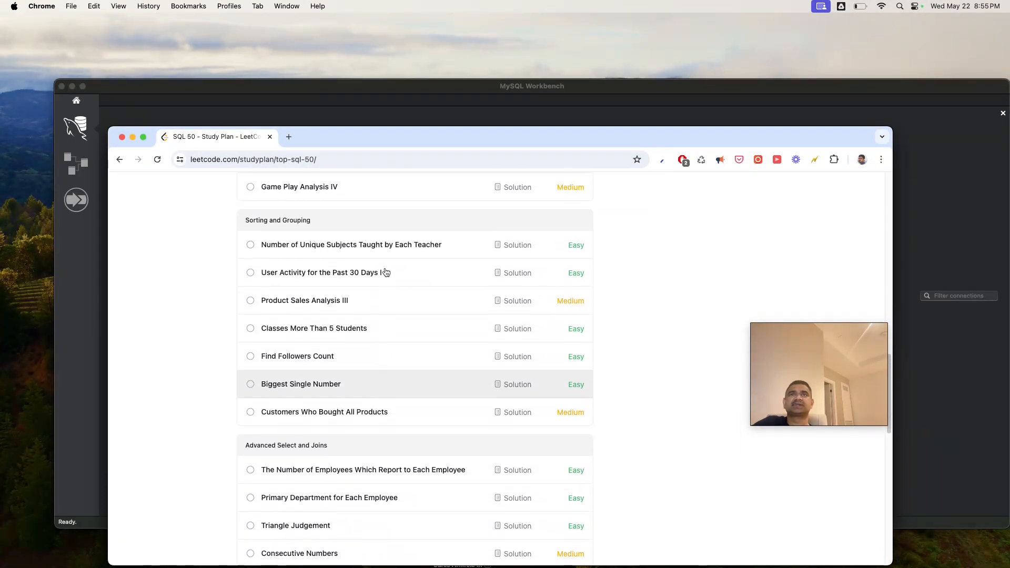
scroll("down", 3)
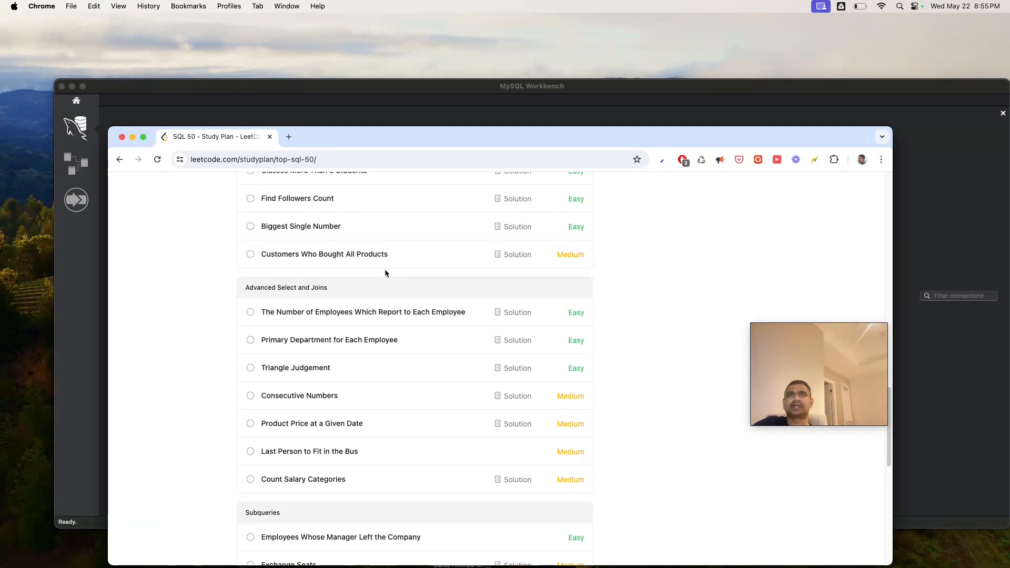
mouse_move(297, 393)
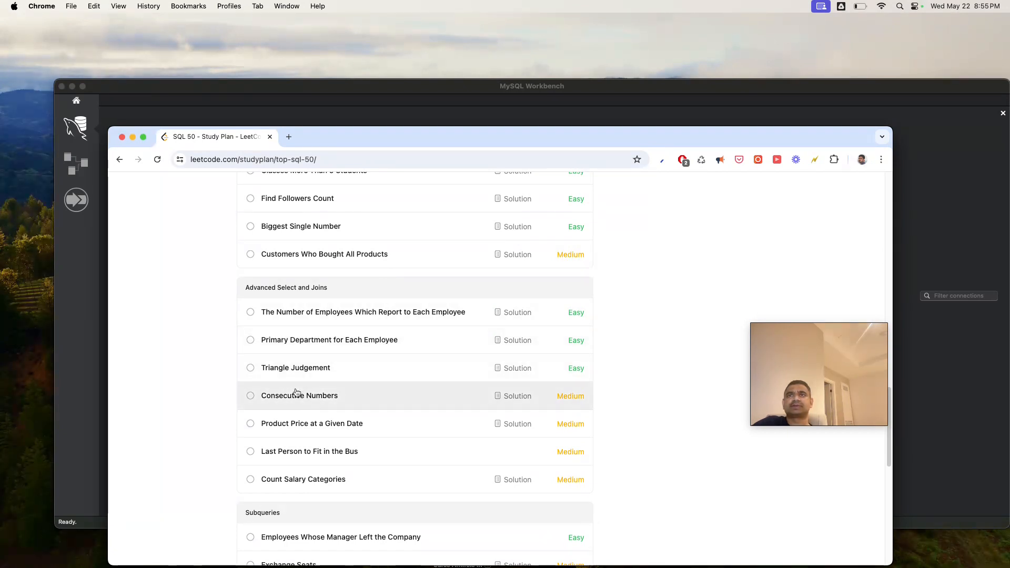
mouse_move(347, 364)
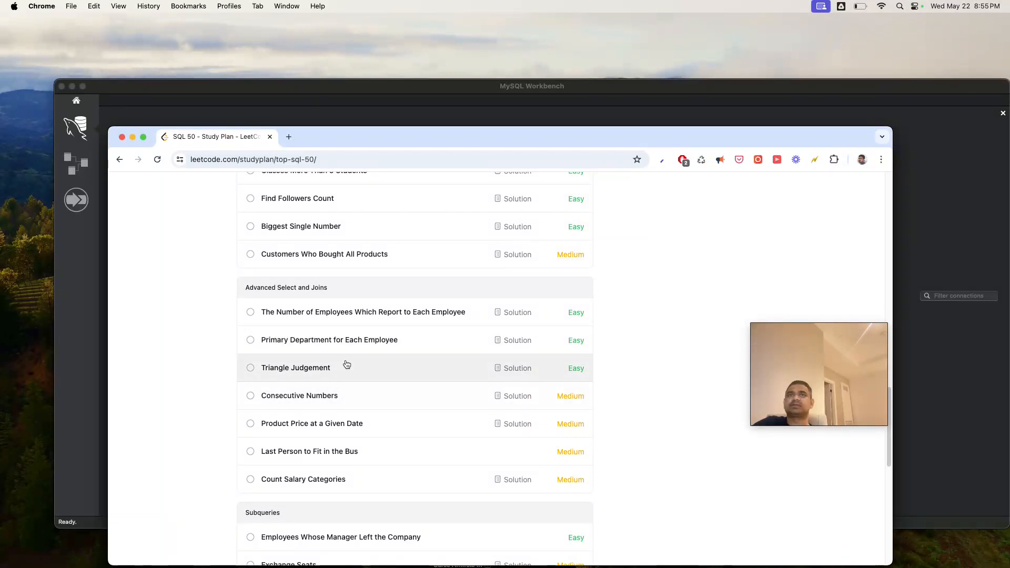
mouse_move(331, 440)
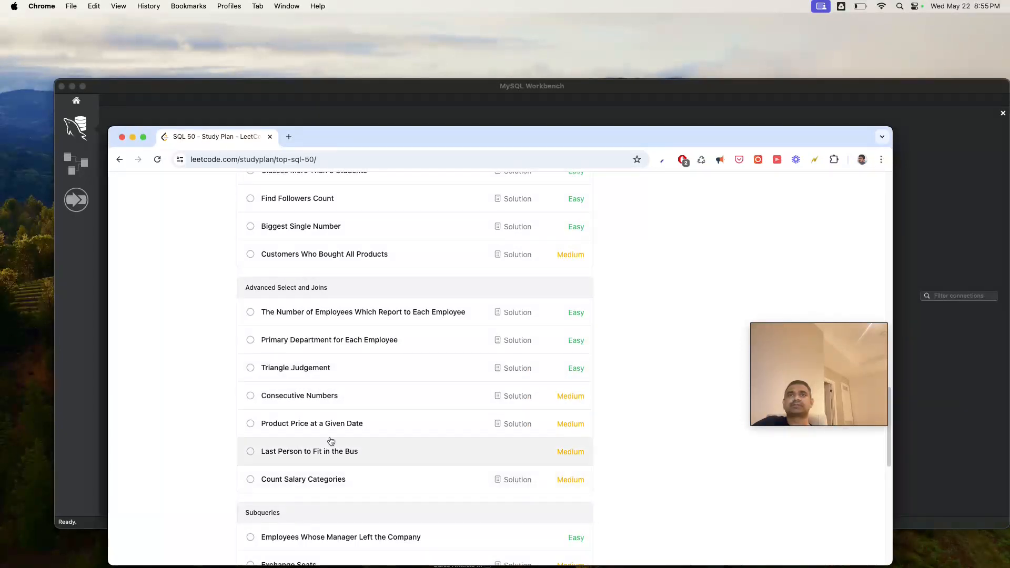
- Open Product Price at a Given Date in a new tab and read through its description and example
right_click(329, 423)
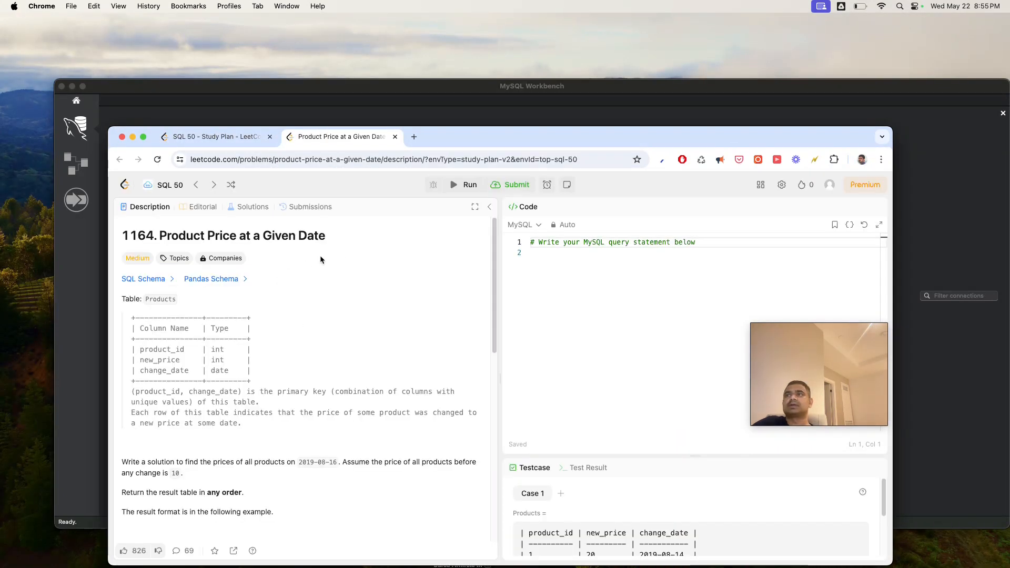
mouse_move(336, 256)
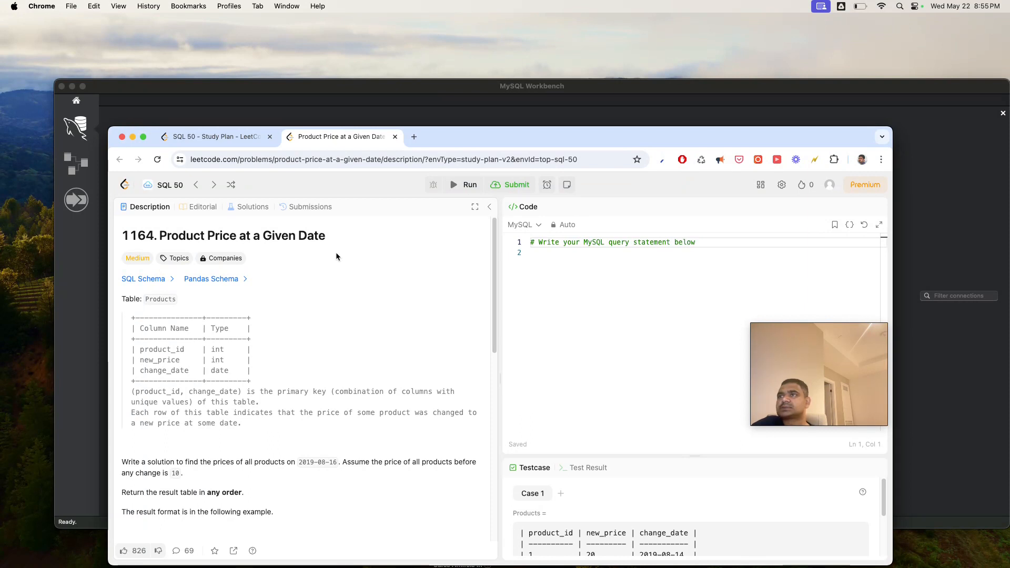
mouse_move(293, 292)
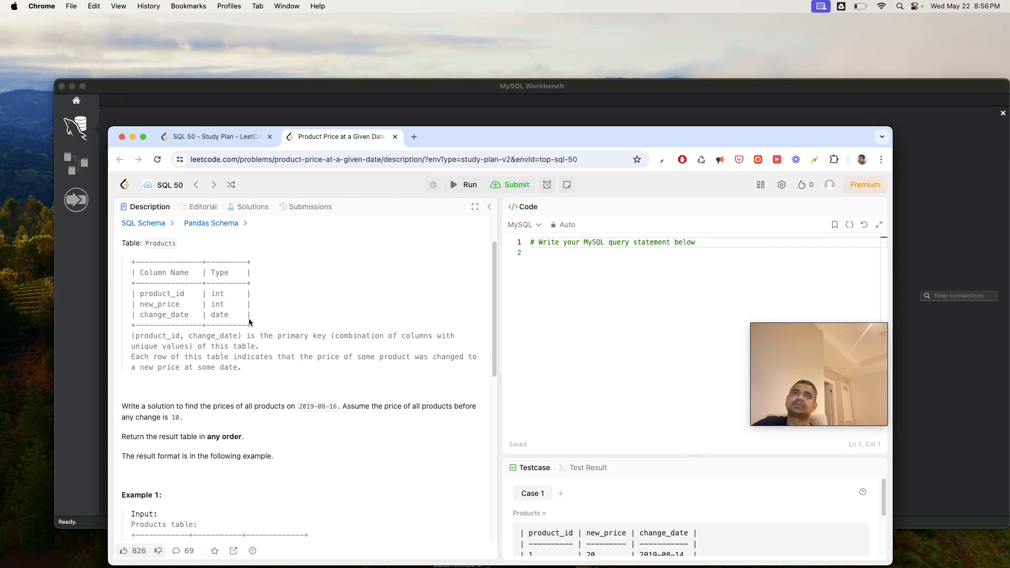
scroll("down", 3)
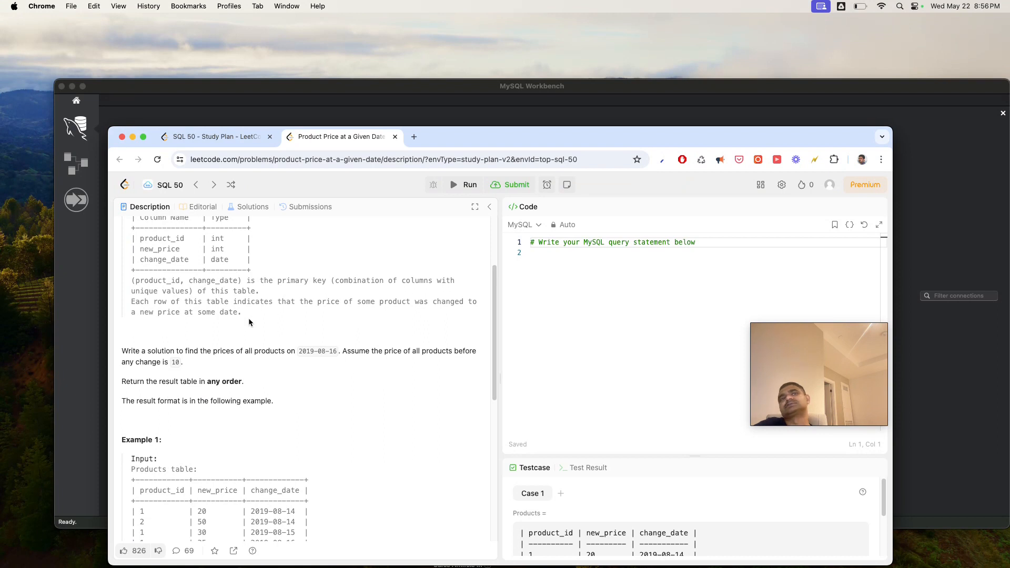
scroll("down", 3)
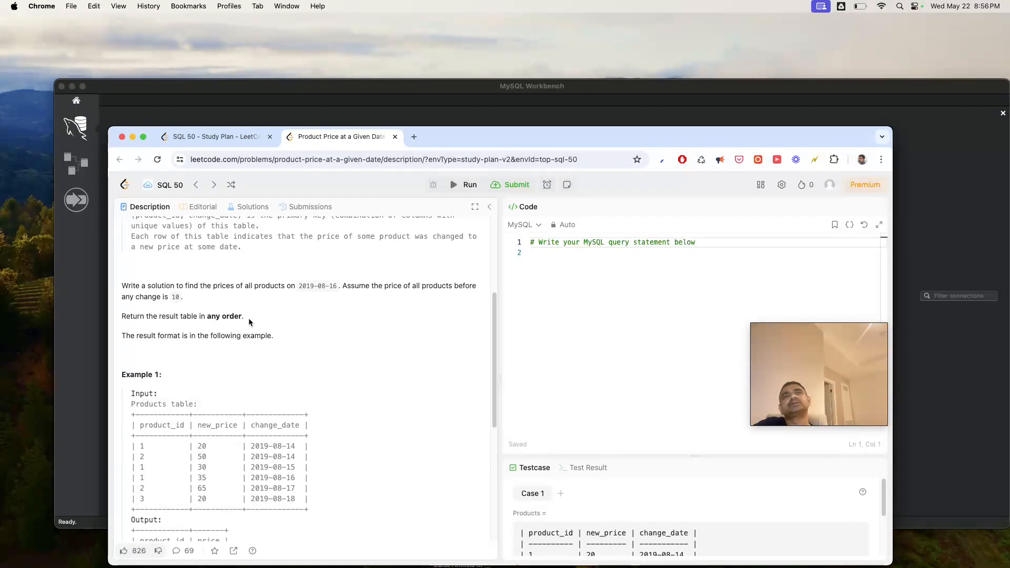
scroll("down", 3)
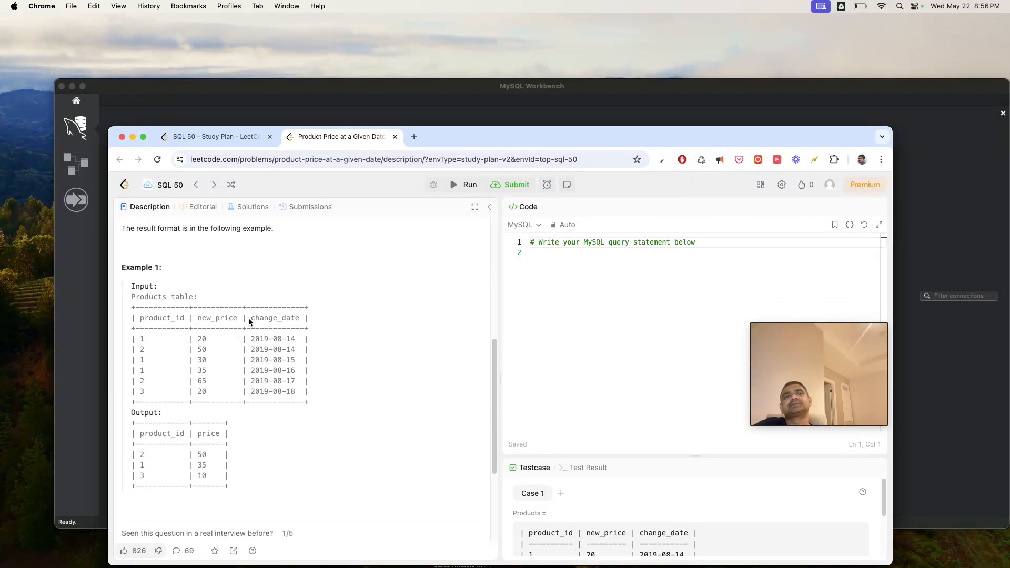
scroll("down", 3)
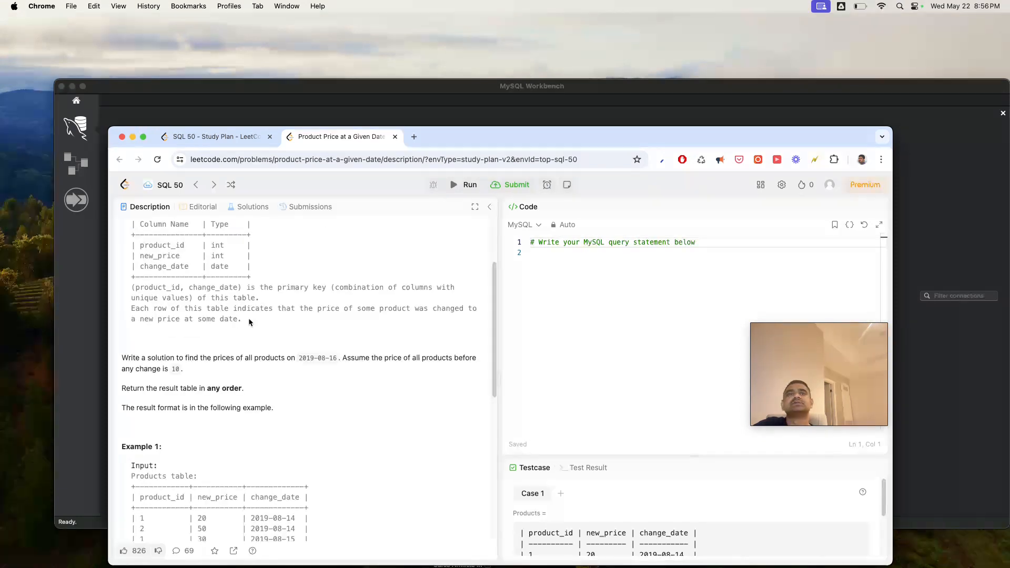
scroll("down", 3)
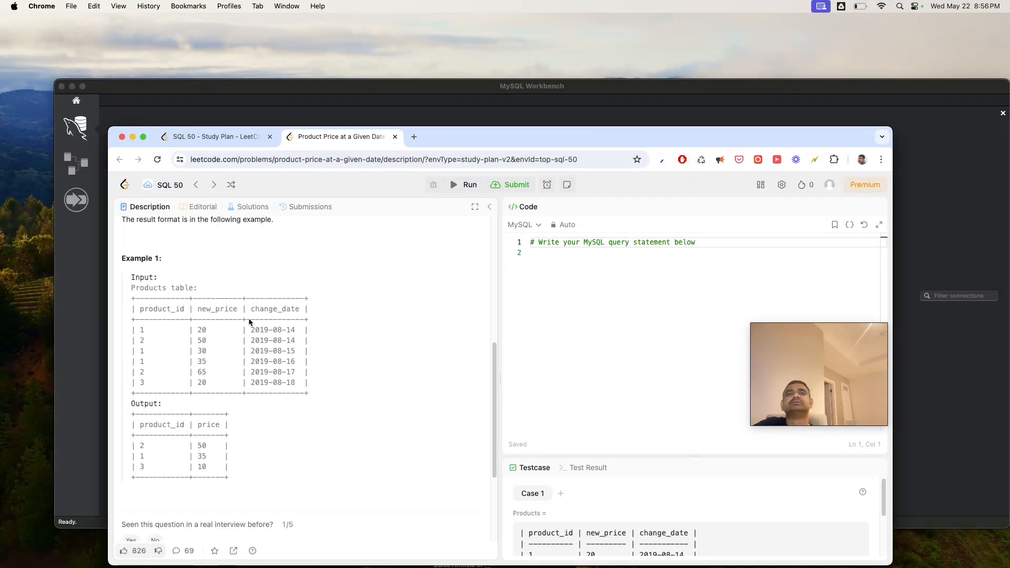
scroll("down", 3)
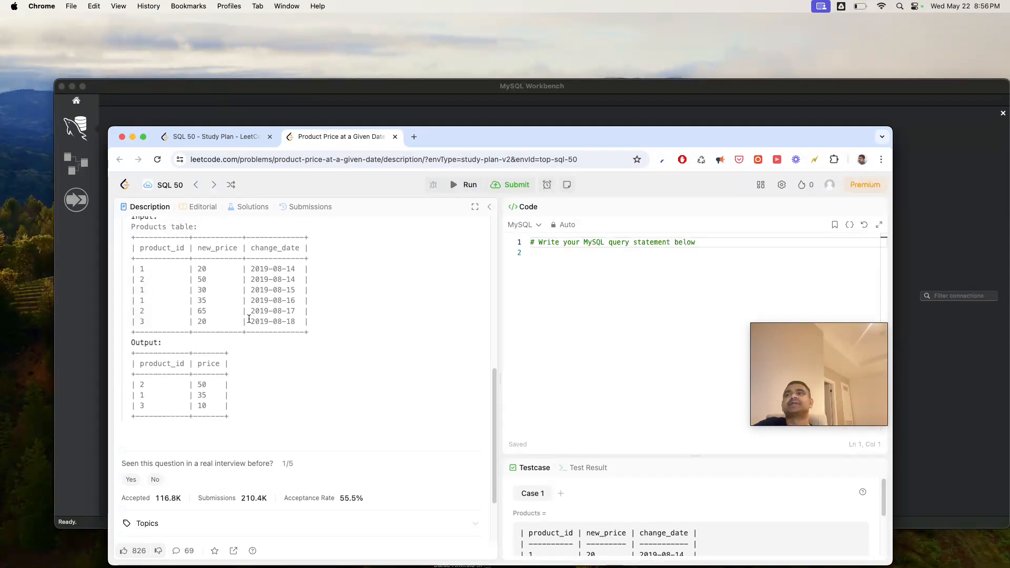
mouse_move(225, 343)
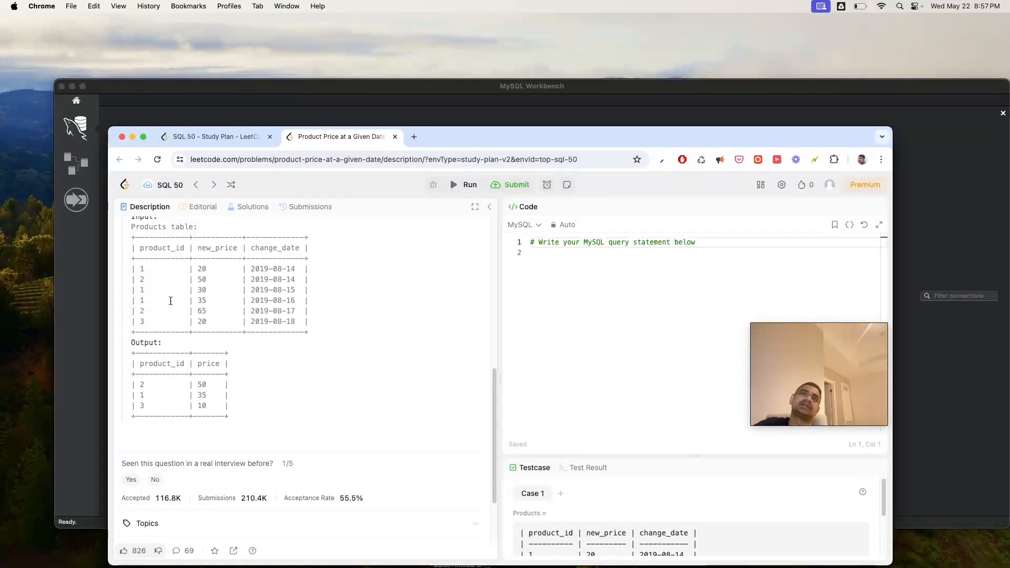
mouse_move(200, 363)
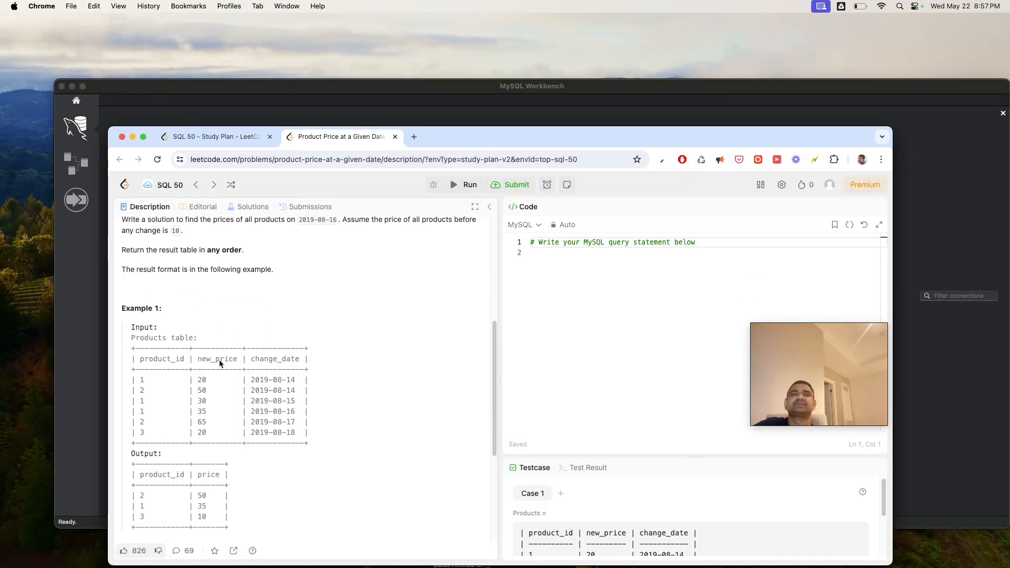
scroll("down", 3)
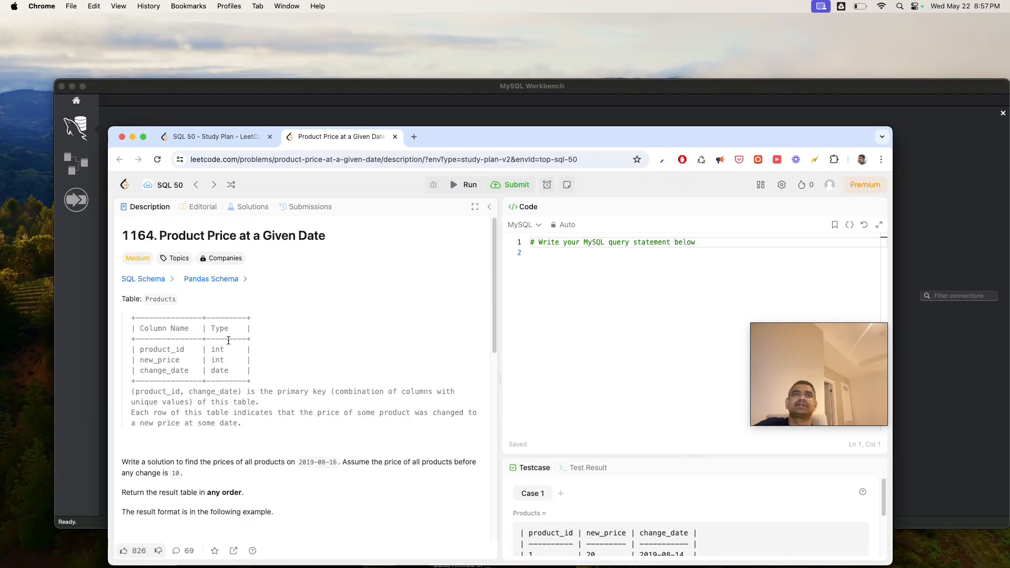
left_click_drag(191, 234, 325, 235)
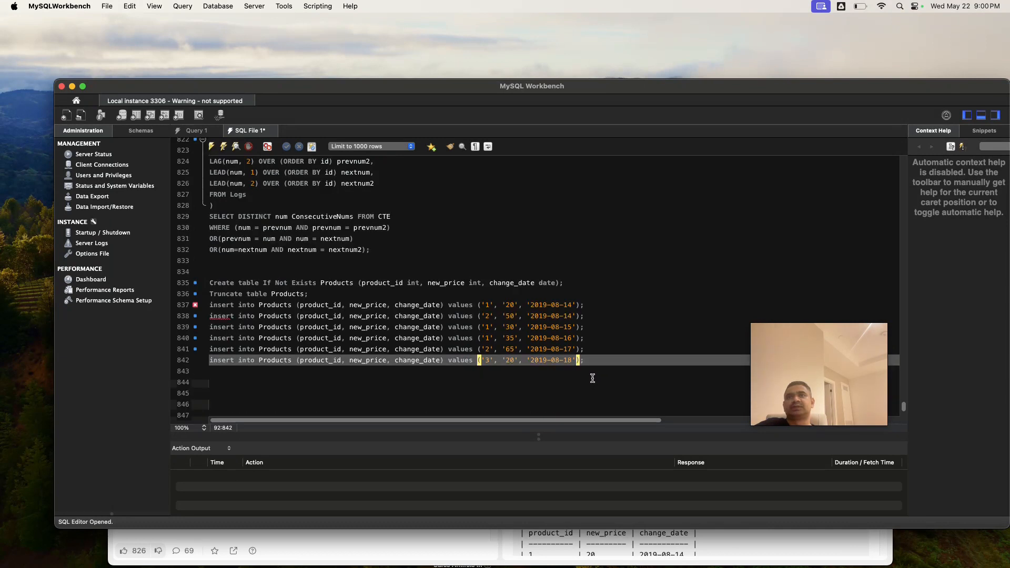
- Add DROP TABLE IF EXISTS products; above the Products setup script and re-run it so every insert succeeds
left_click_drag(210, 283, 580, 360)
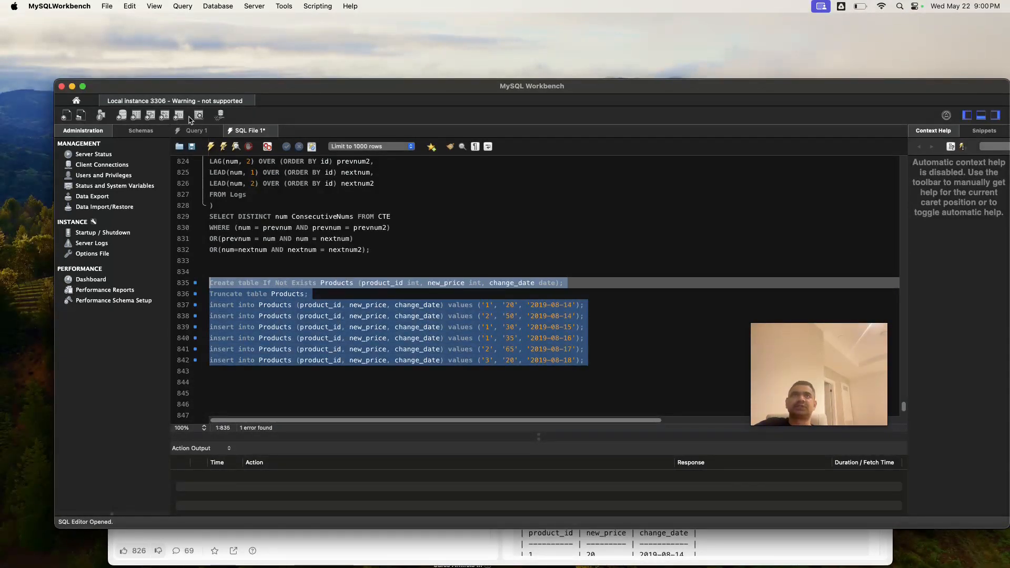
left_click(223, 146)
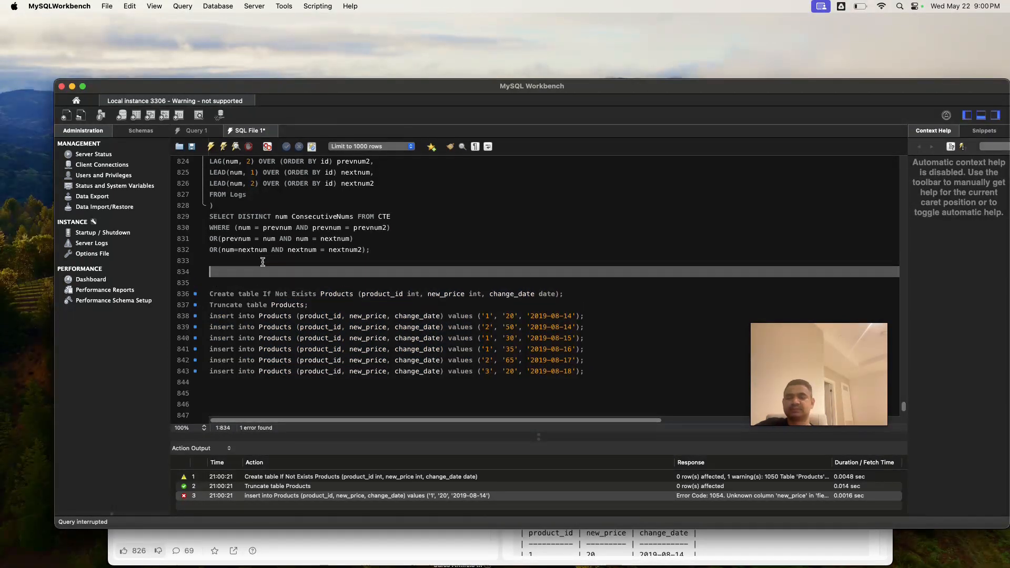
type("DROP TAB")
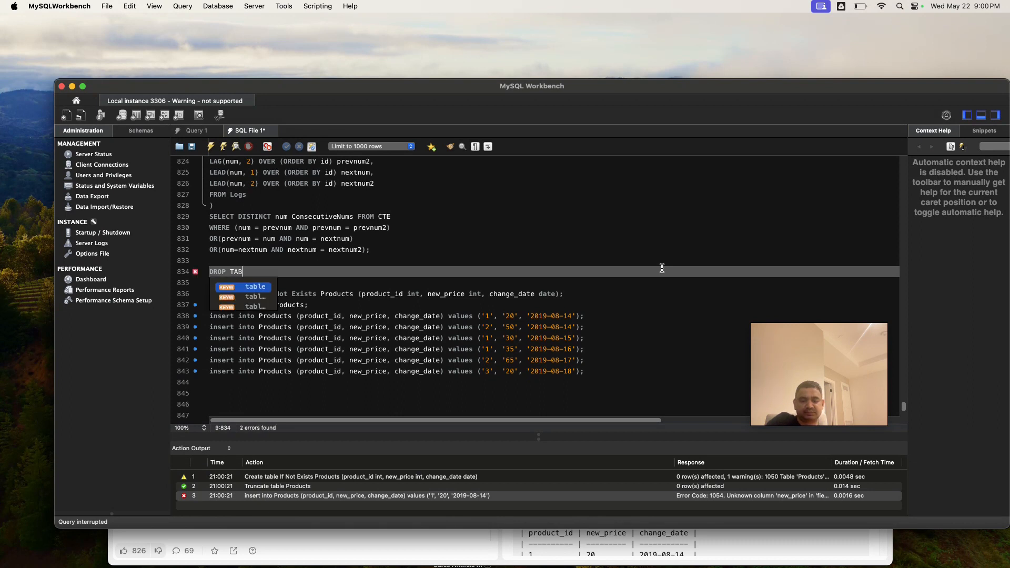
key("Tab")
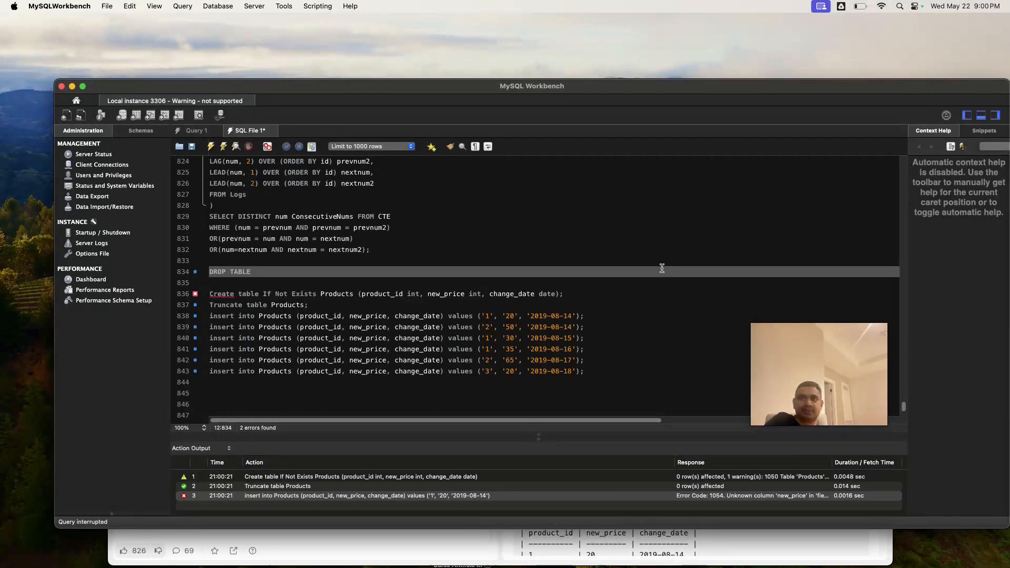
type("IF EXISTS")
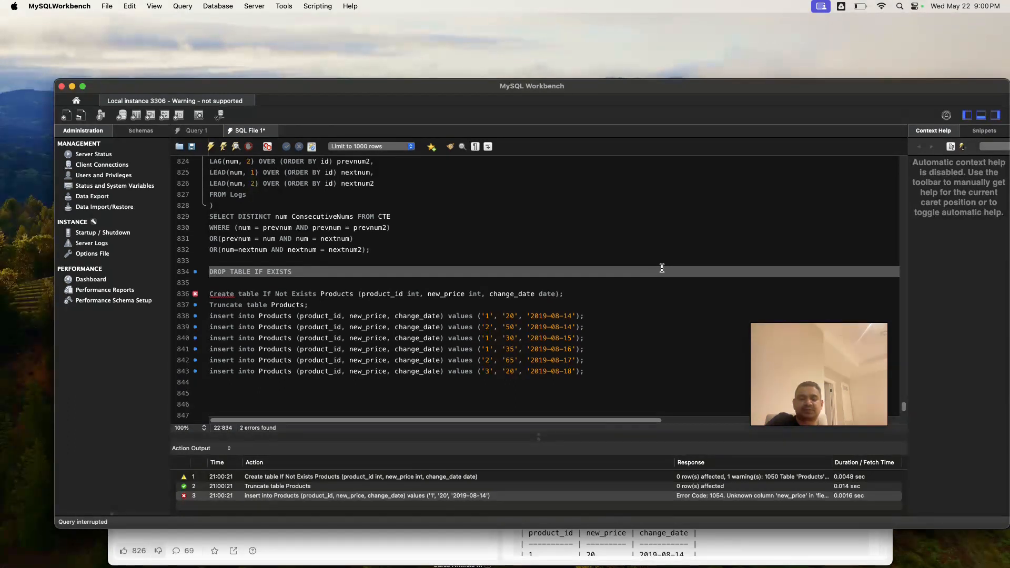
type("products;")
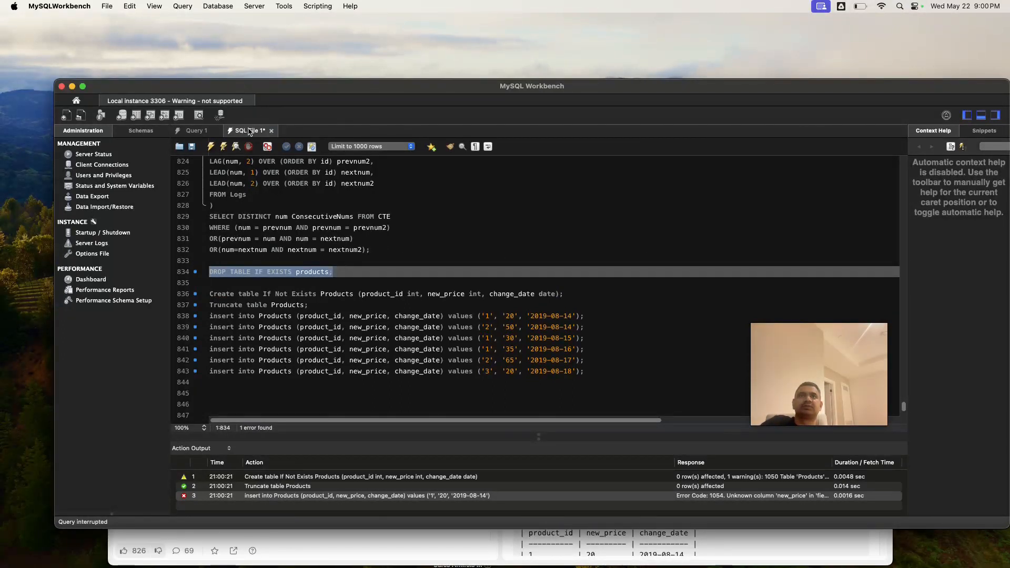
left_click(210, 146)
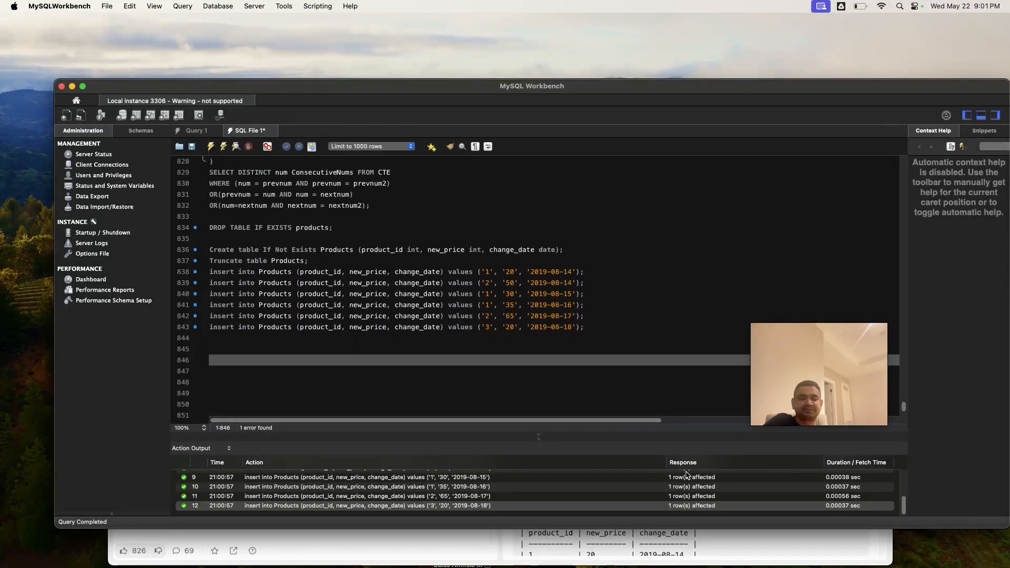
- Start the query with WITH T AS (SELECT DISTINCT product_id FROM products),
type("WITH")
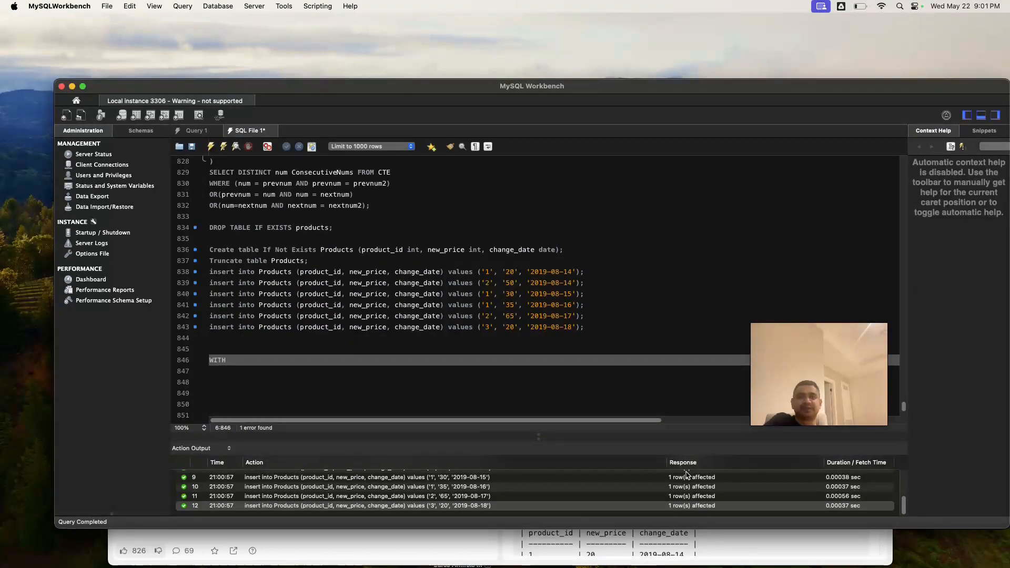
type("T")
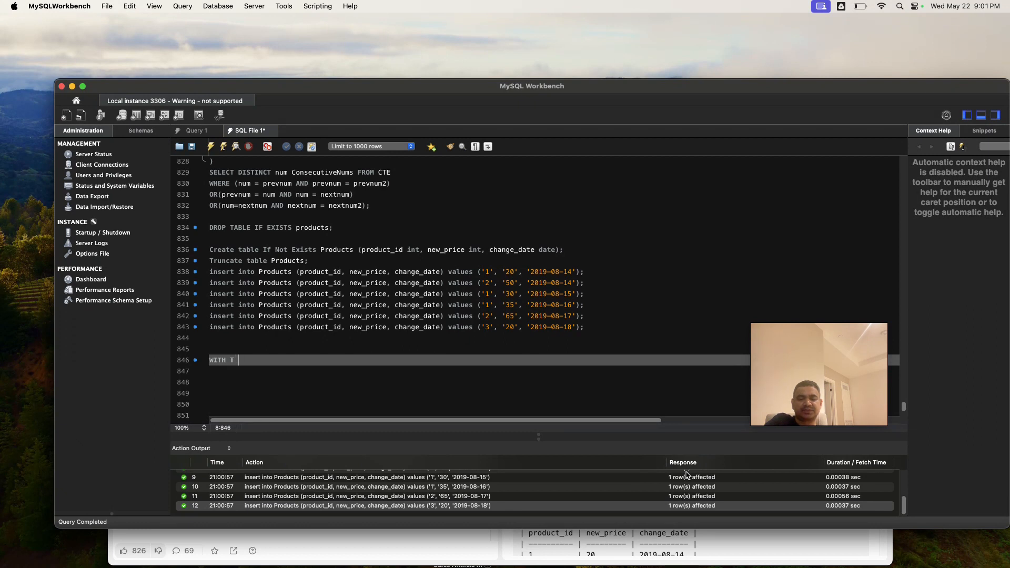
type("AS")
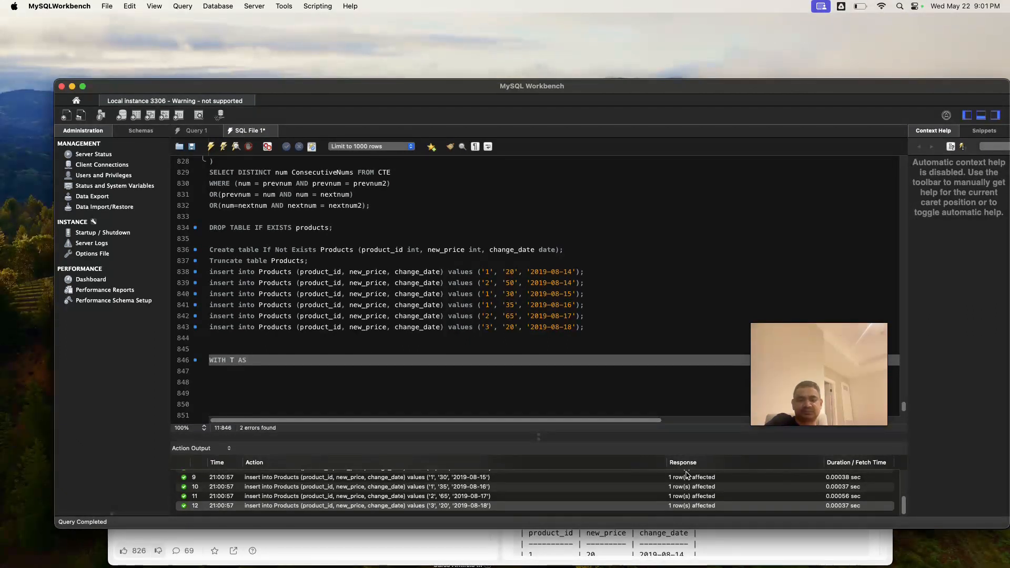
type("(SELE")
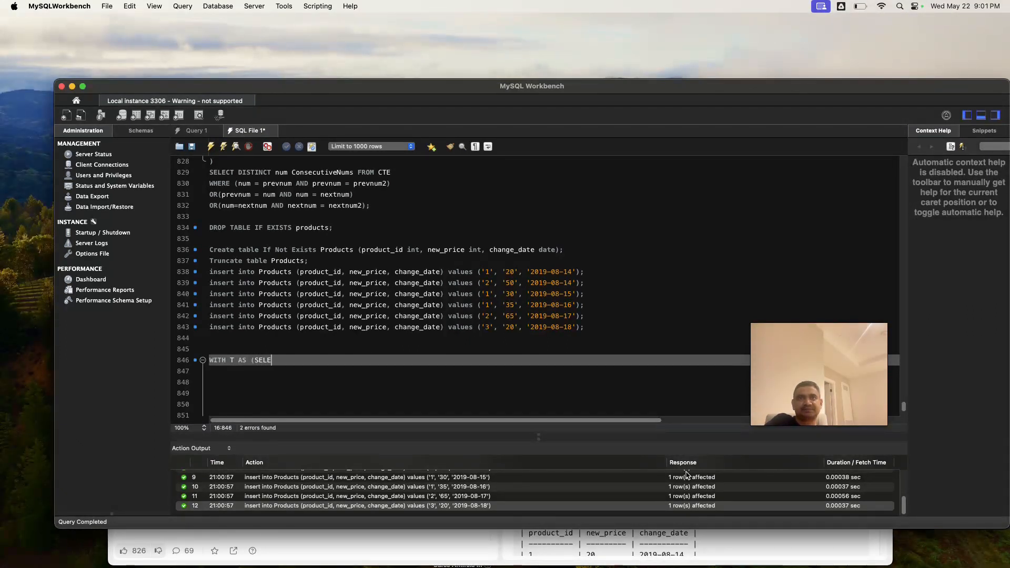
type("CT D")
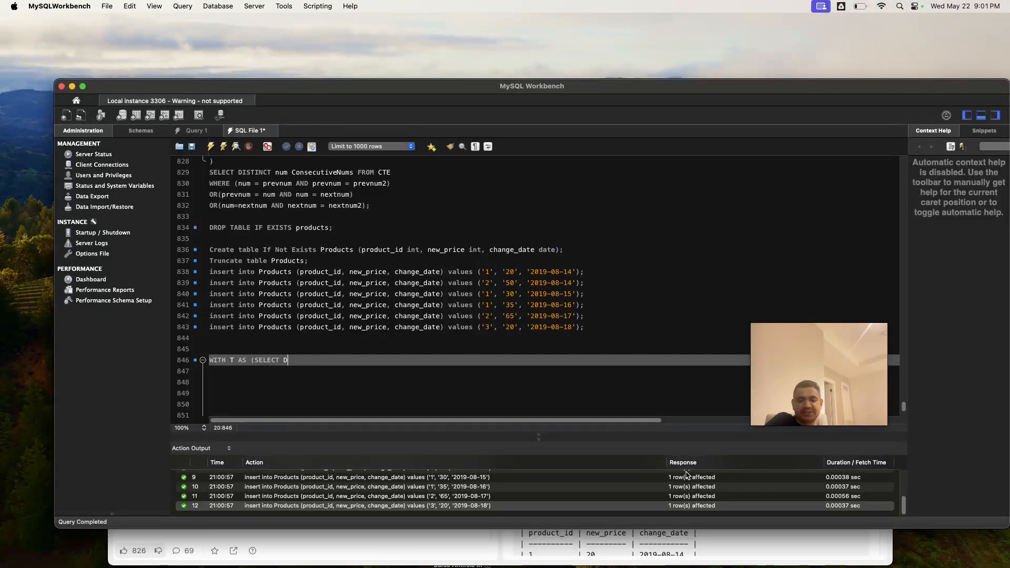
type("ISTINCT")
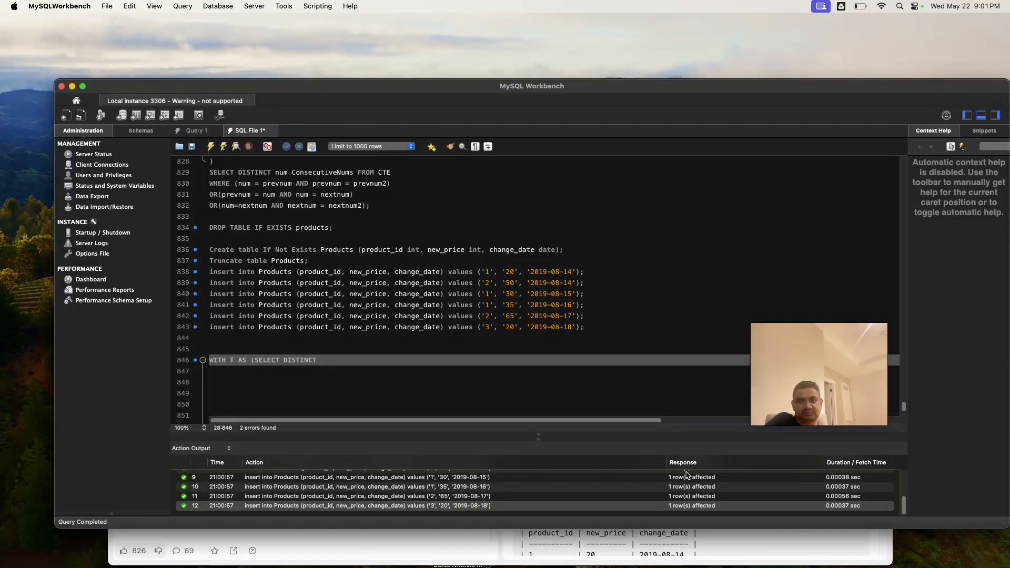
type("produ")
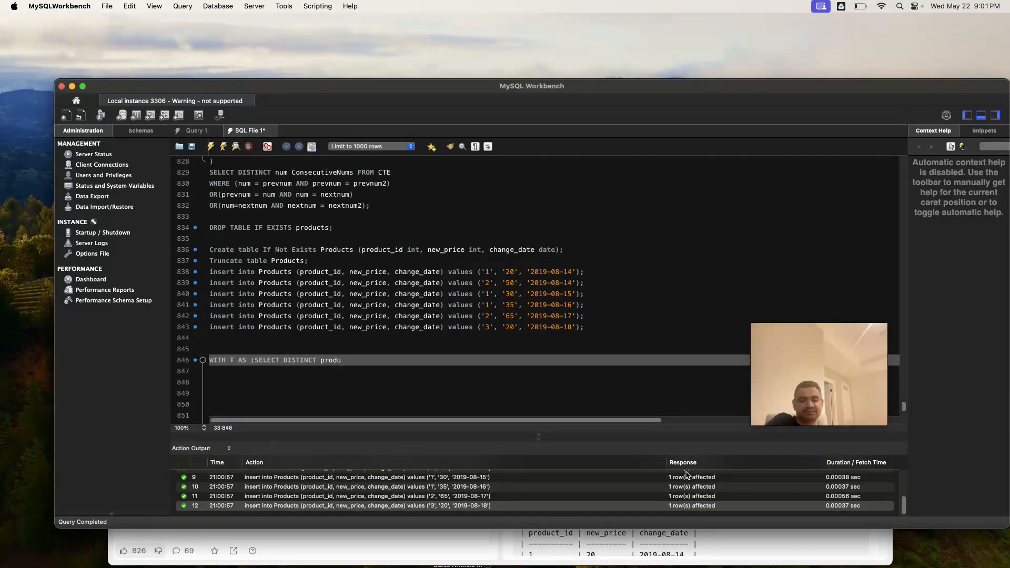
type("ct")
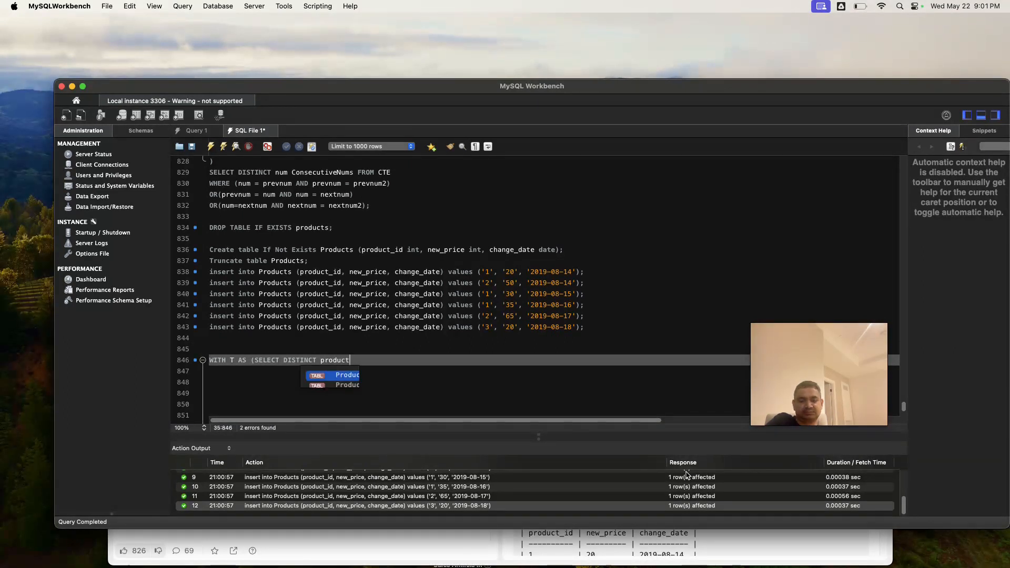
type("_id")
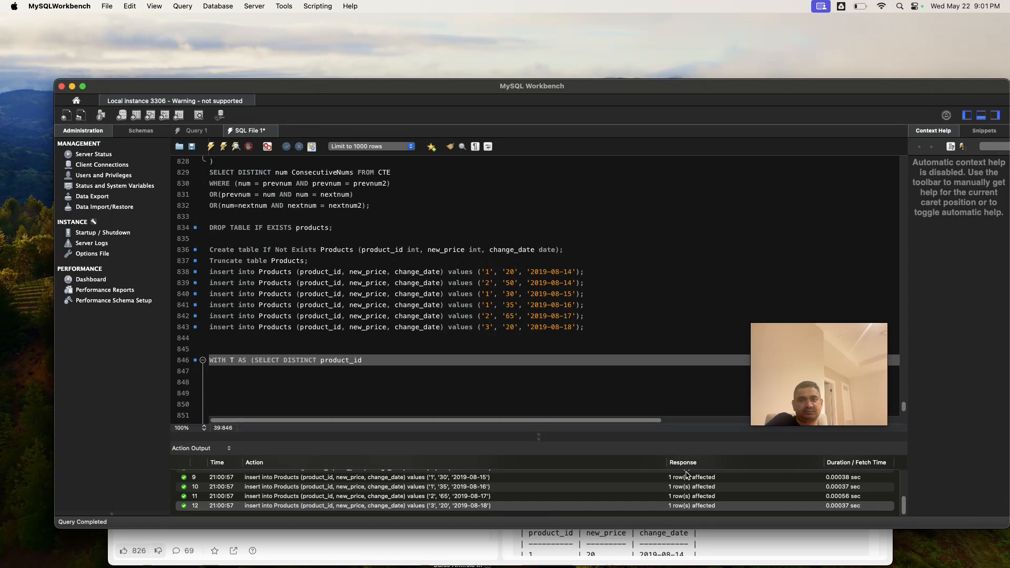
type("FROM")
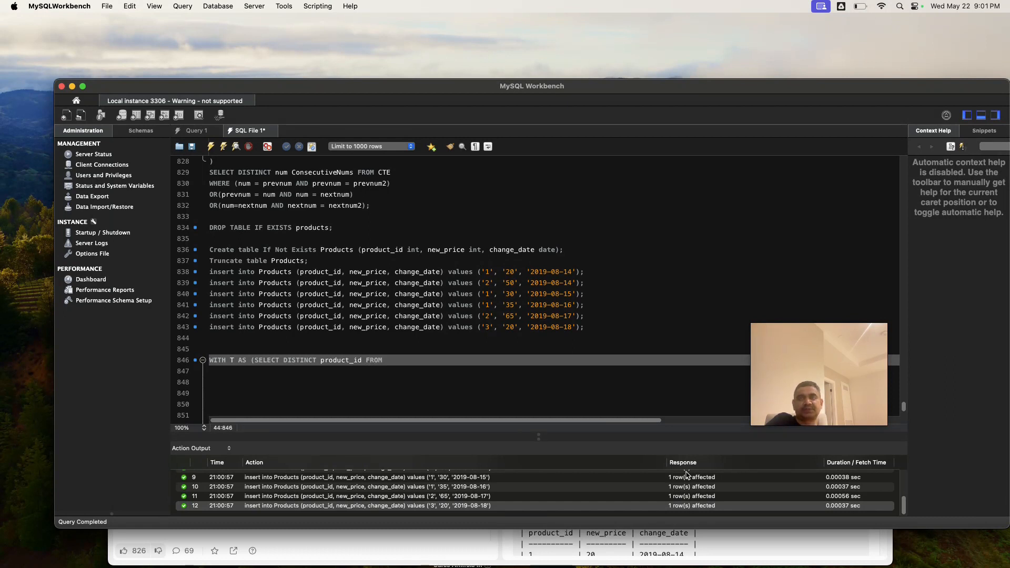
type("pro")
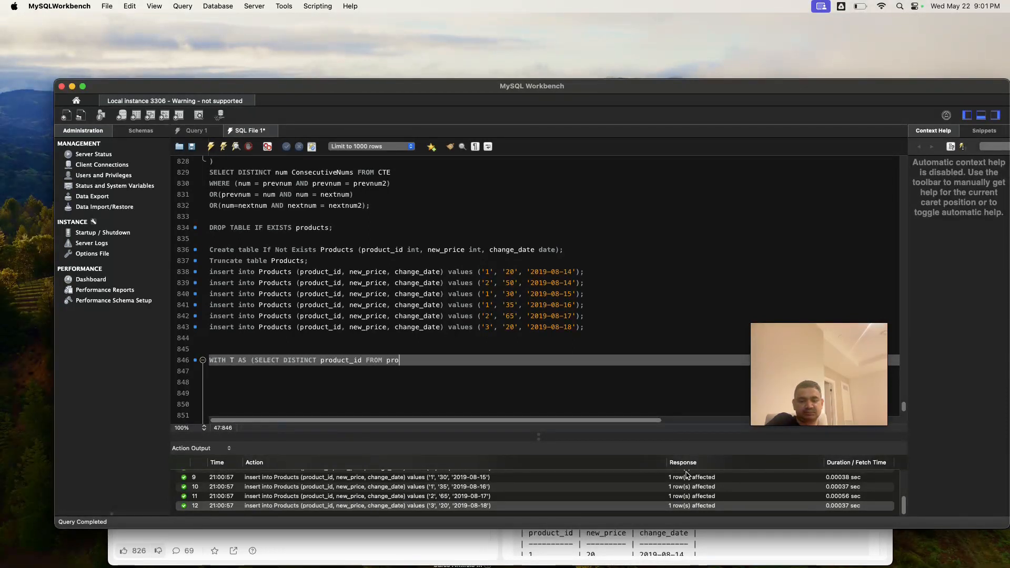
type("ducts")
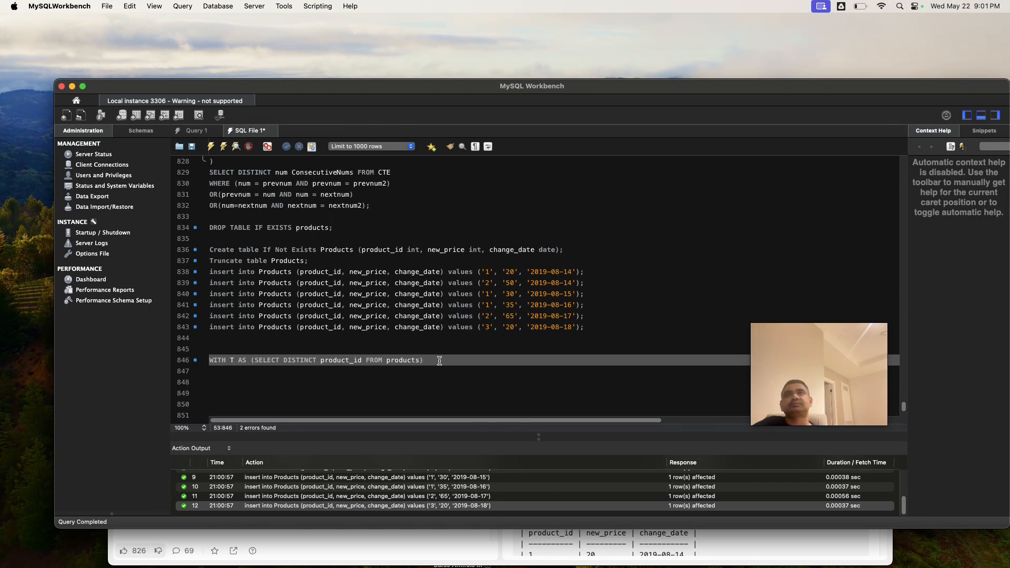
type(",")
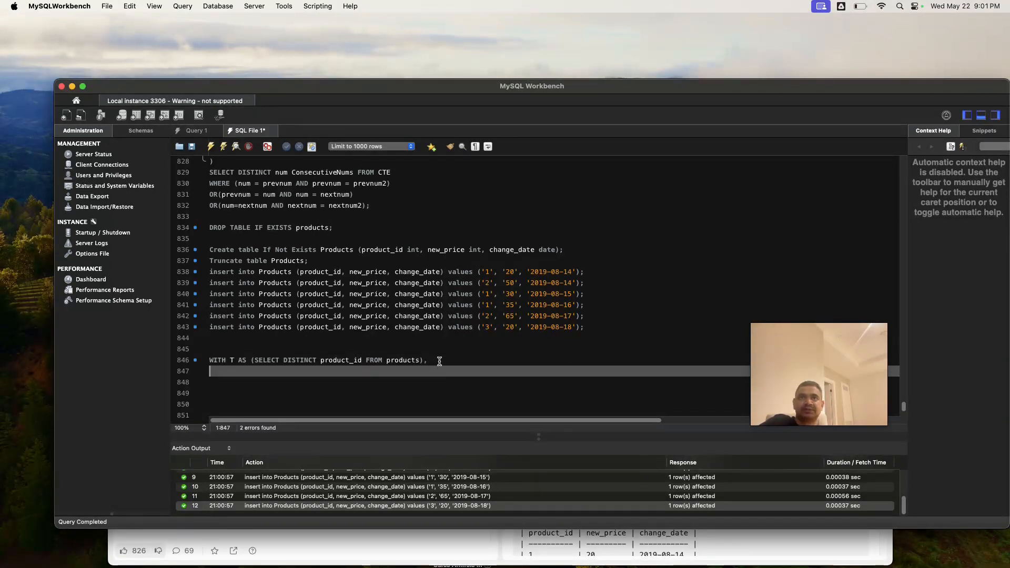
- Define CTE P AS (SELECT product_id, new_price AS price FROM products WHERE, leaving the filter to write
type("P AS")
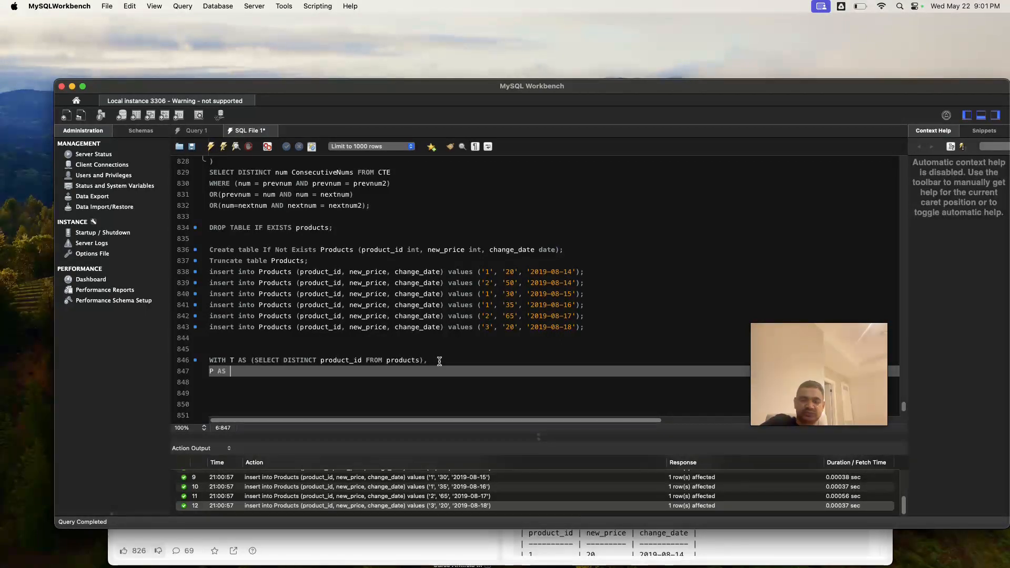
type("(")
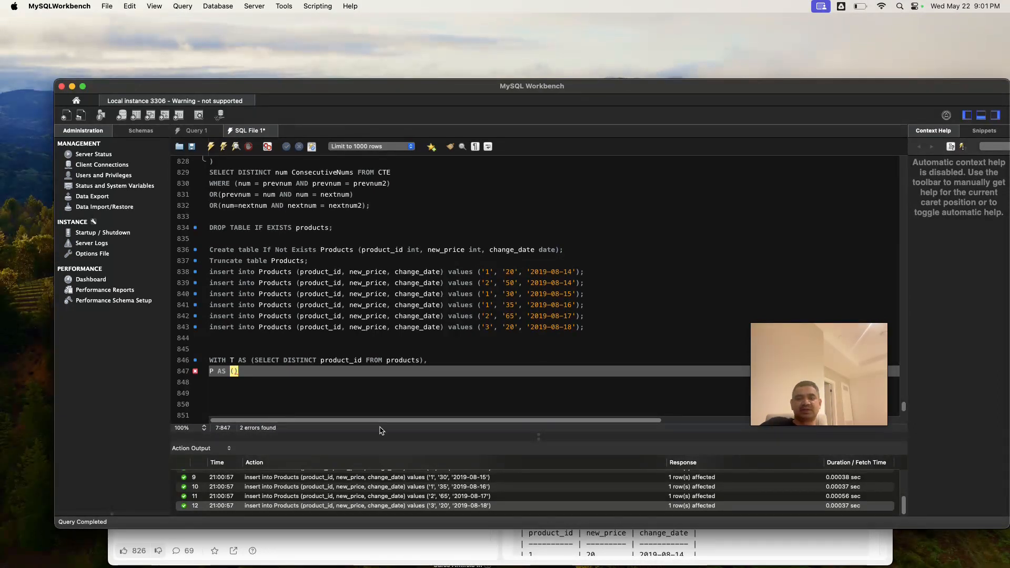
type("SELECT")
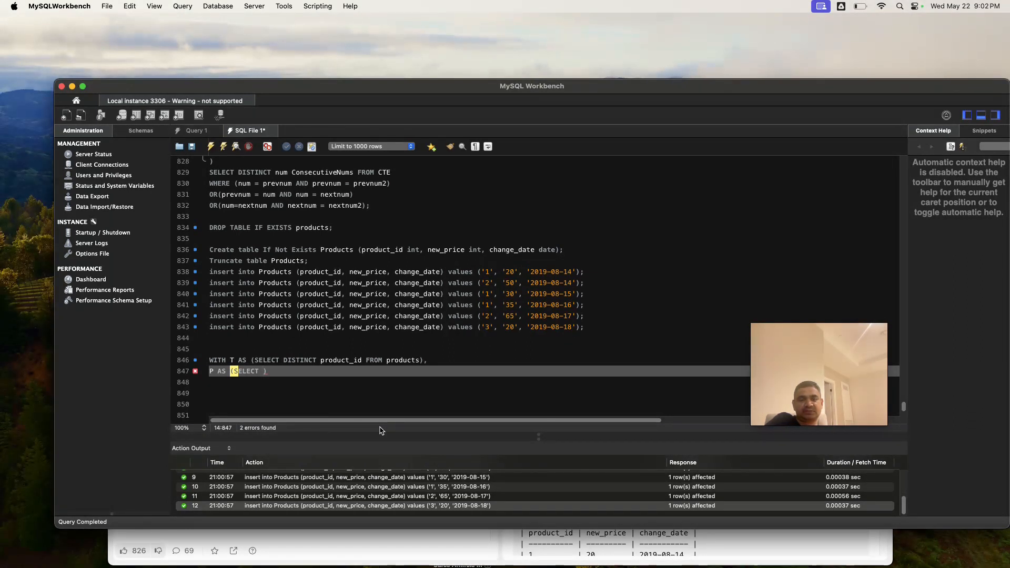
type("product")
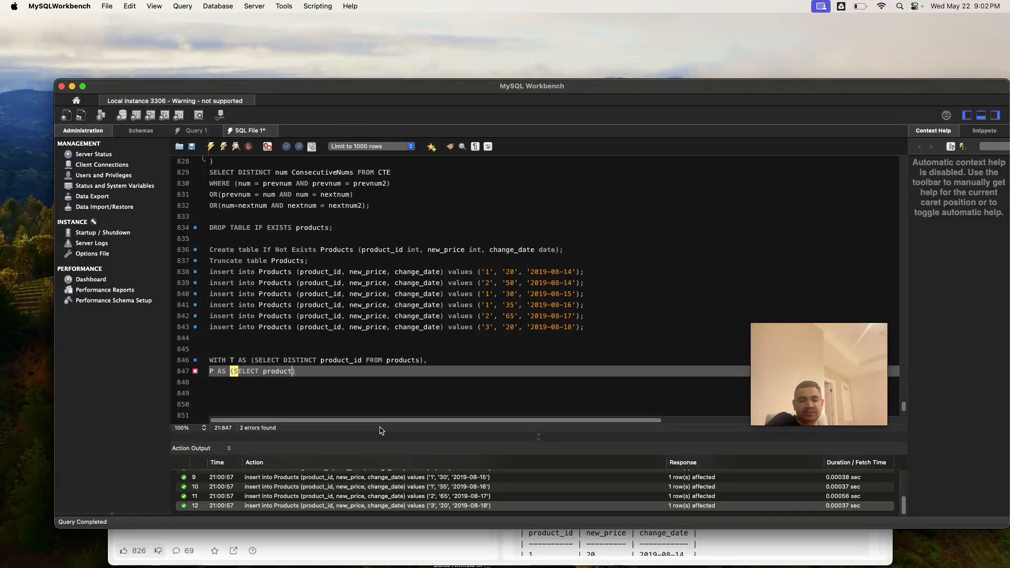
type("_id")
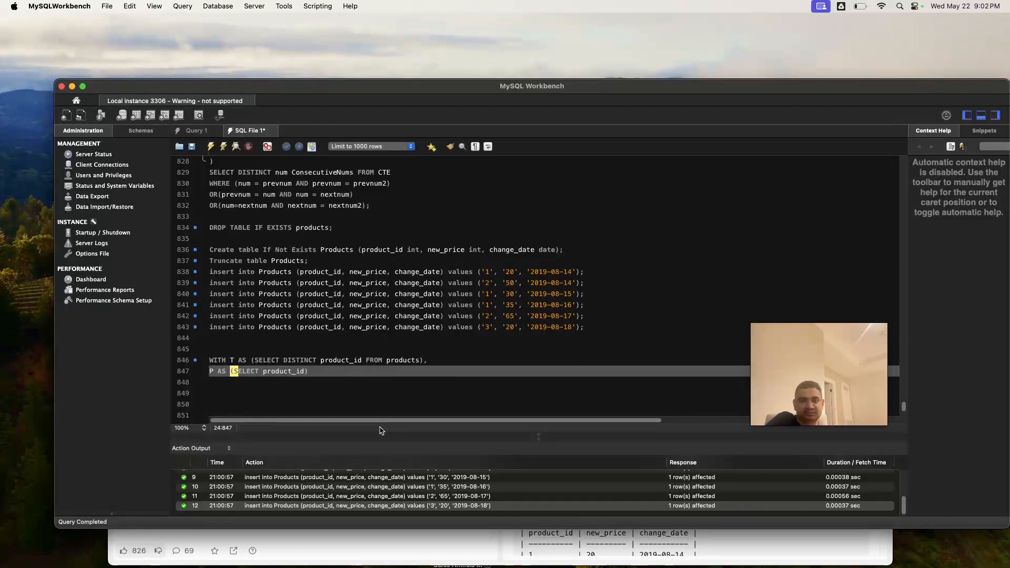
type(", new_price A")
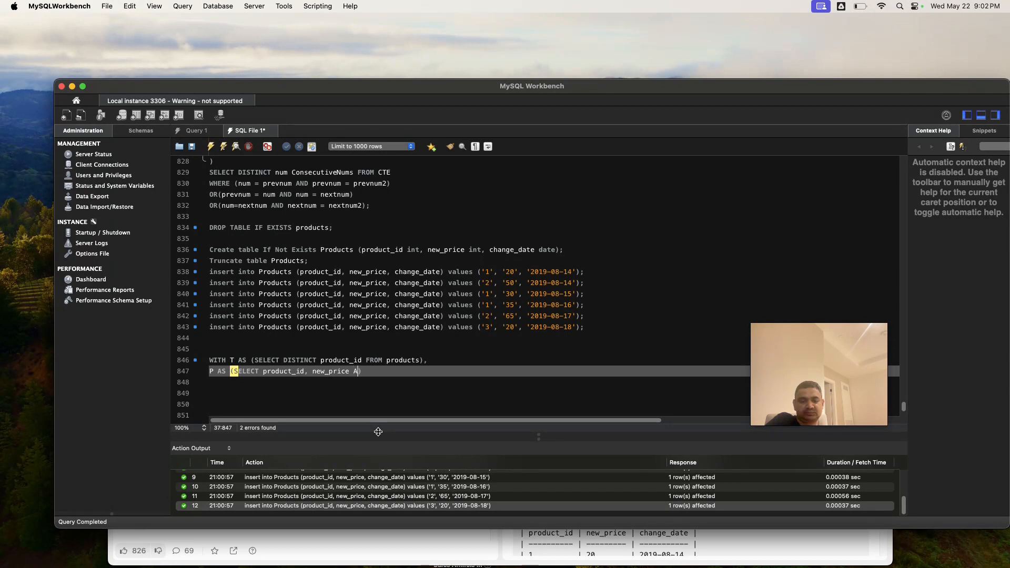
type("S")
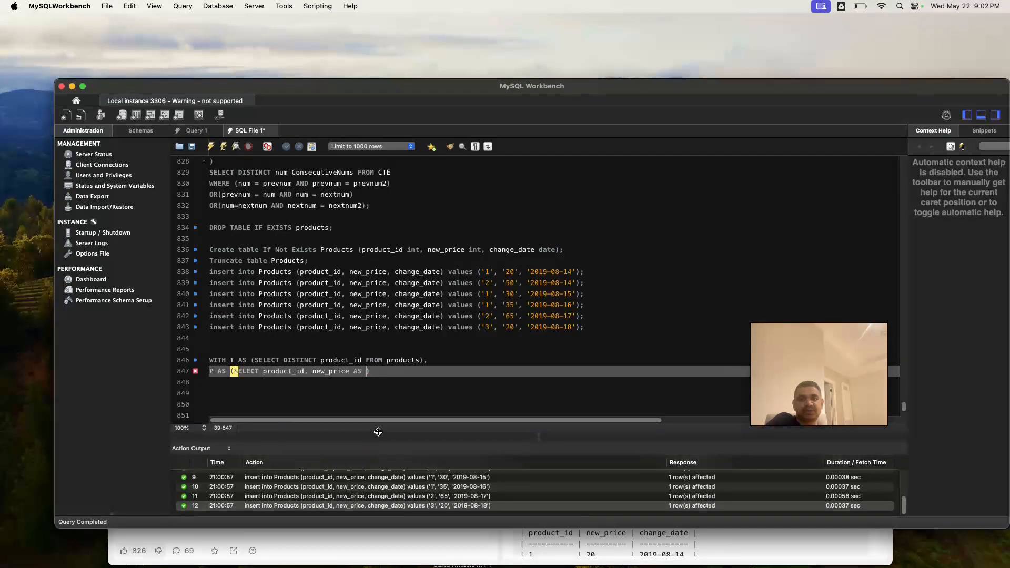
type("price")
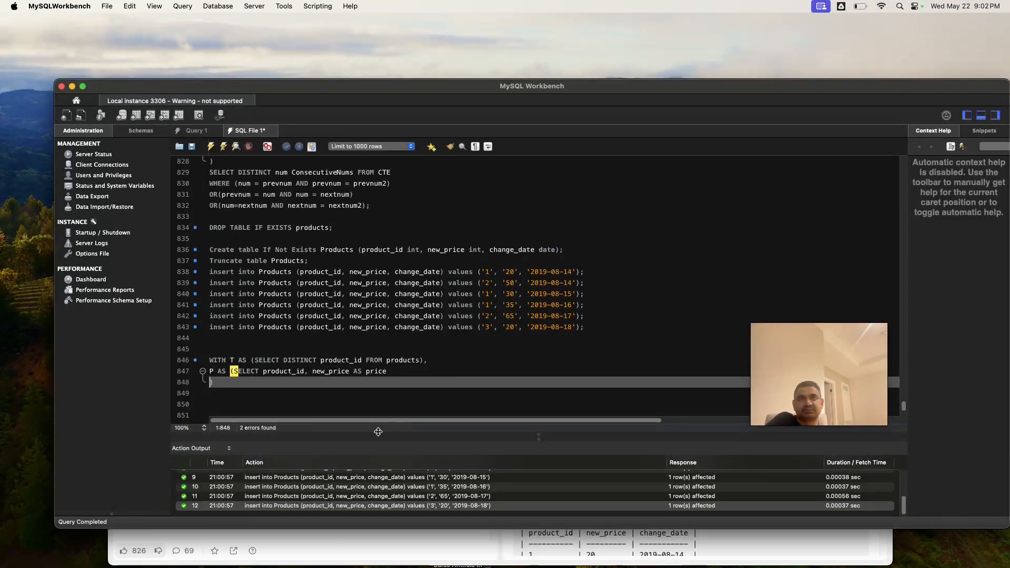
type("FROM")
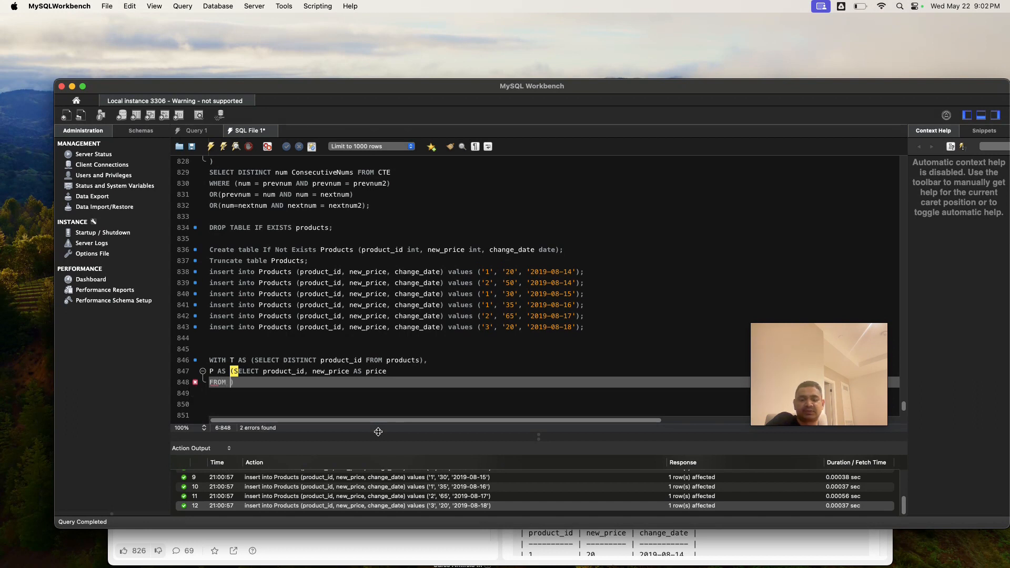
type("products")
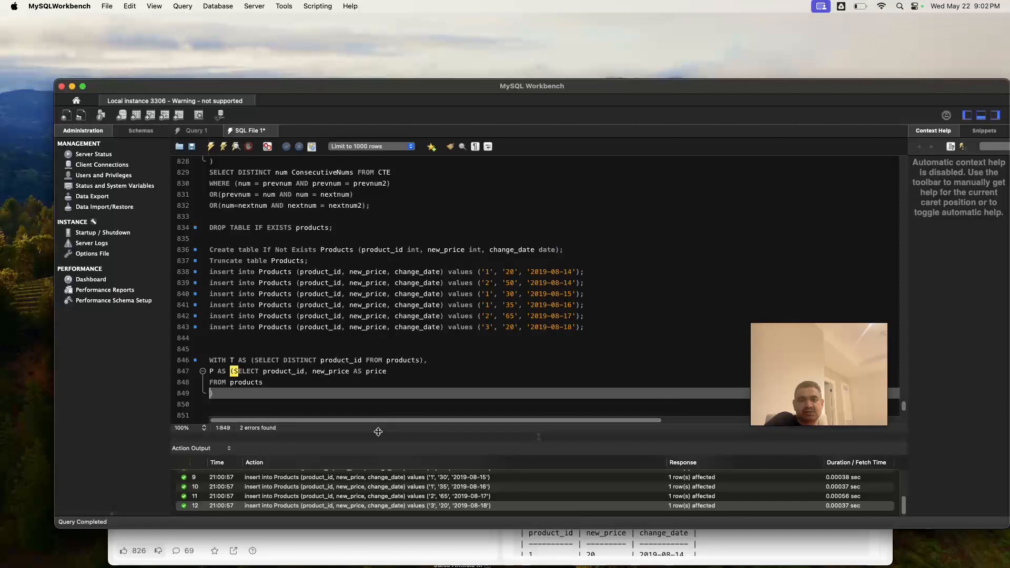
type("WHERE")
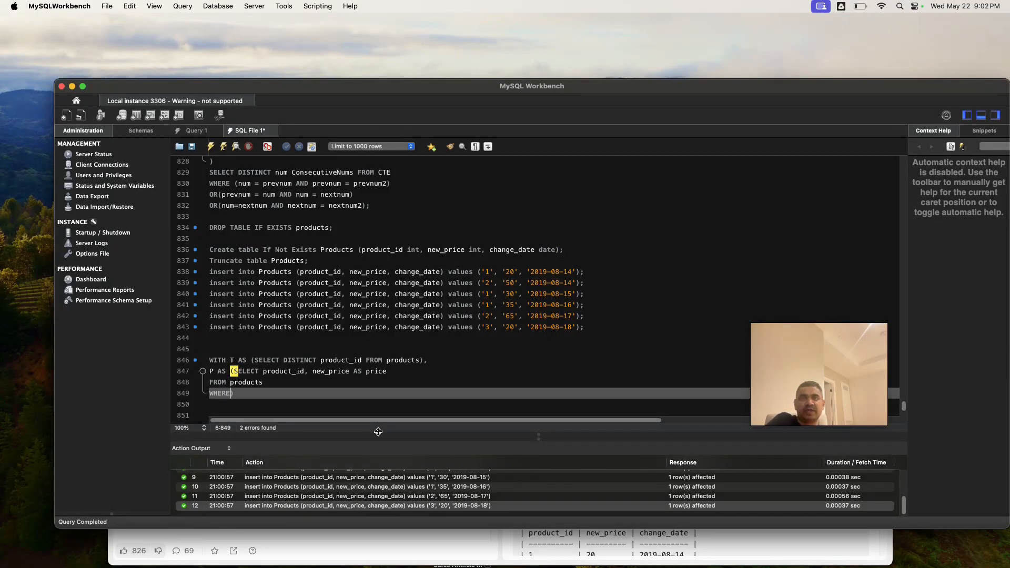
- Write P's filter as (product_id, change_date) IN (SELECT with the subquery just begun
type("()")
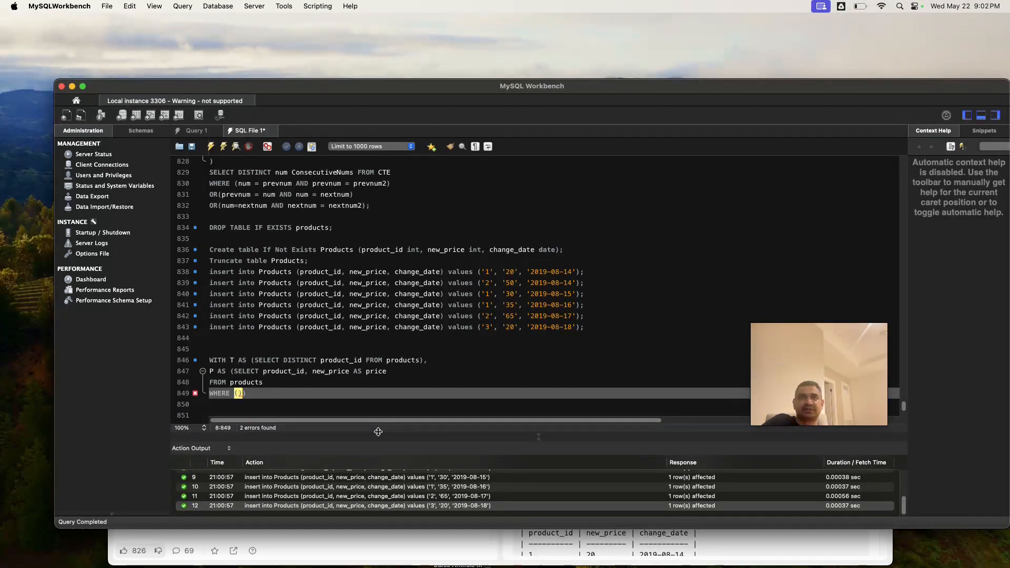
type("SELECT")
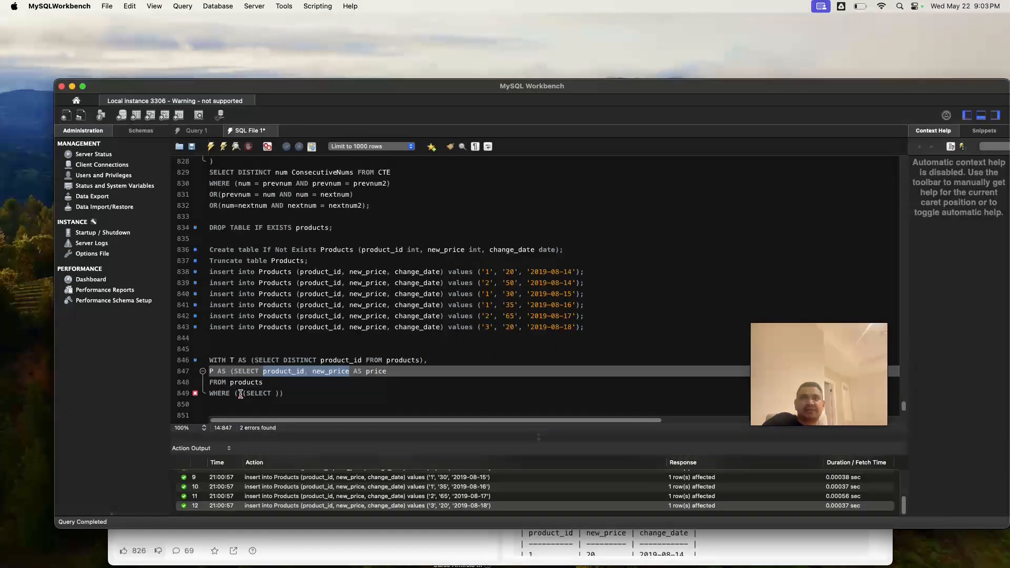
type("product_id, new_price)")
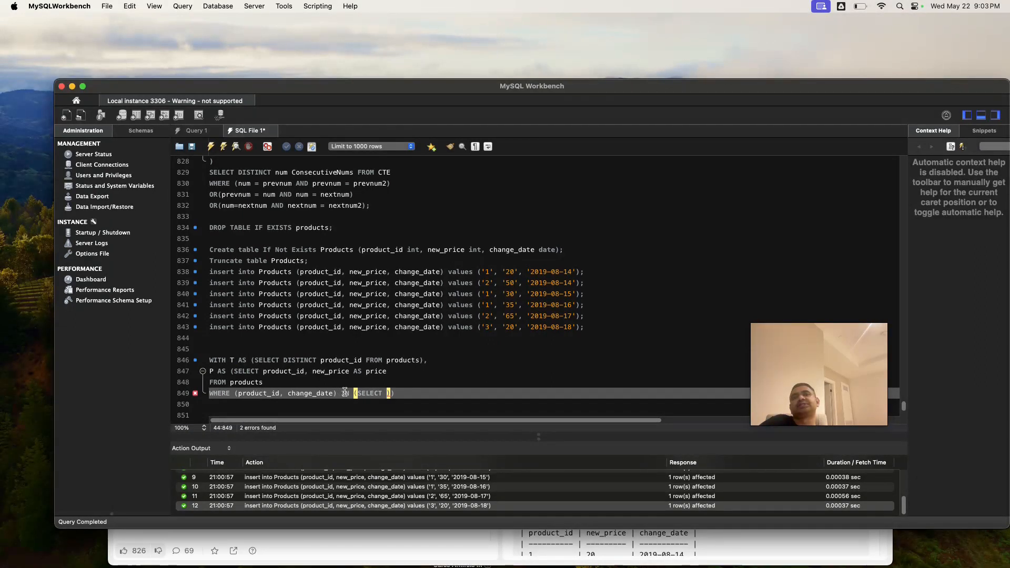
type("IN")
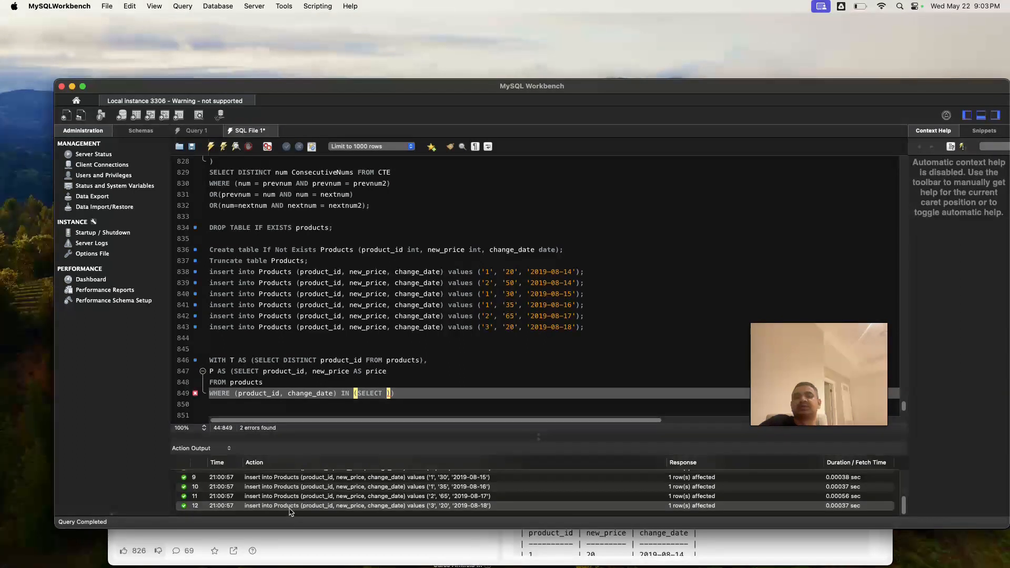
mouse_move(430, 525)
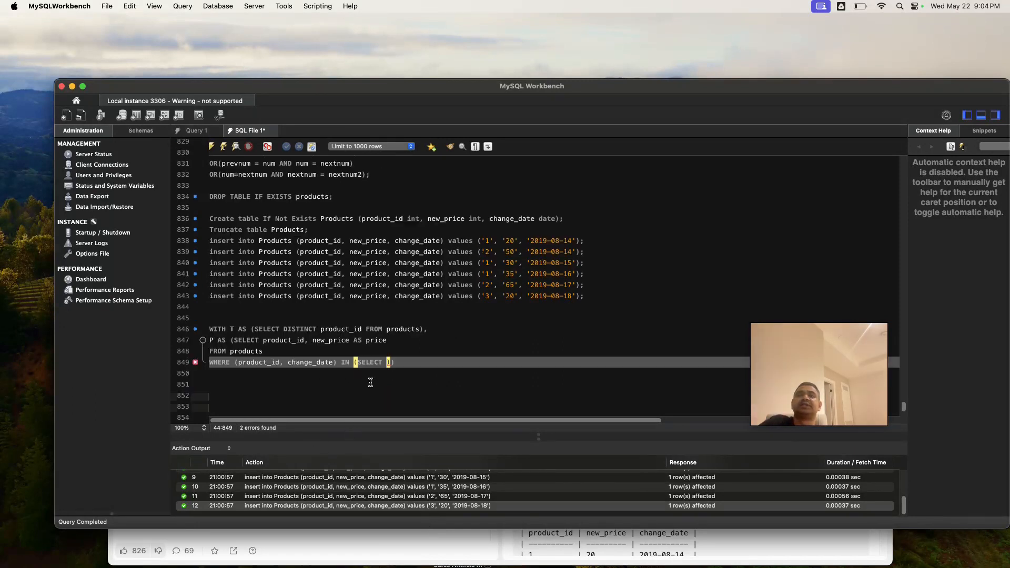
- Finish P's subquery with MAX(change_date) where change_date <= '2019-08-16' GROUP BY 1 and verify the parentheses match
scroll("down", 3)
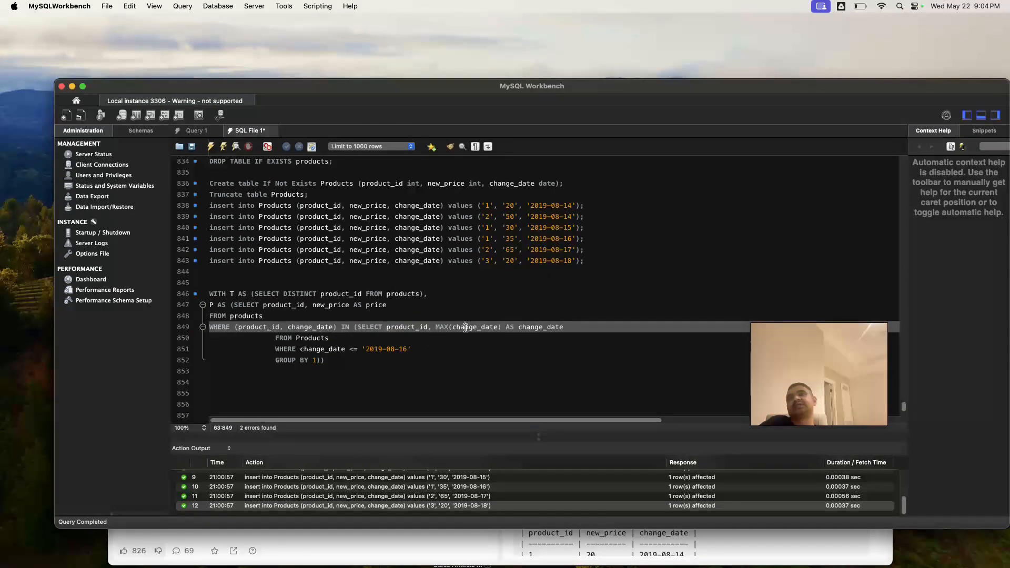
double_click(474, 327)
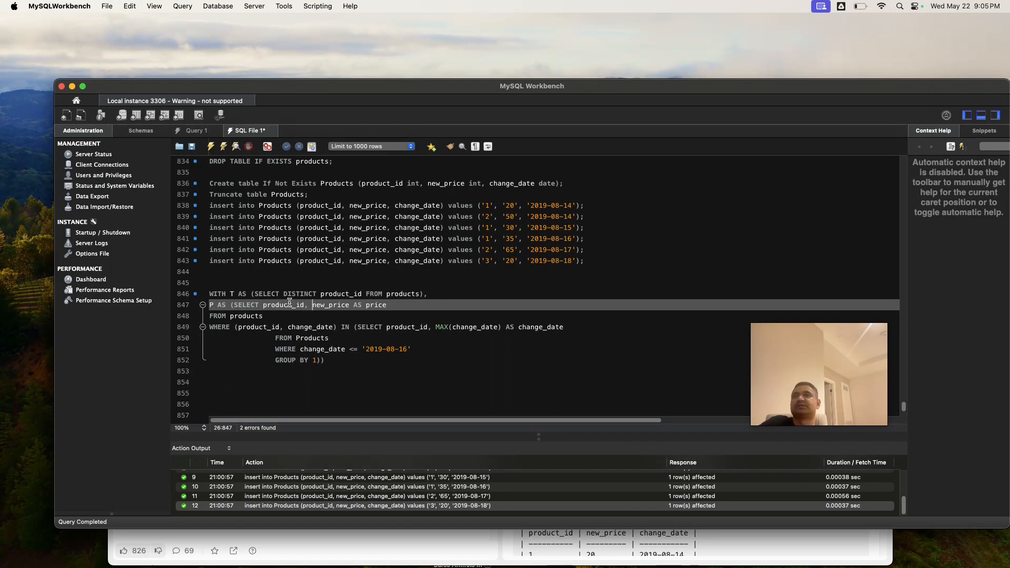
mouse_move(334, 294)
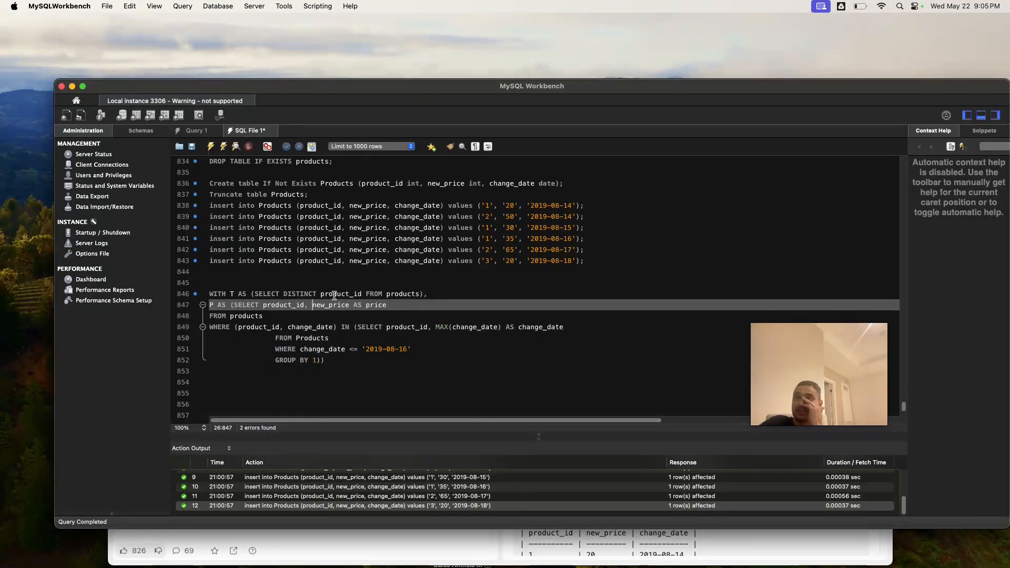
double_click(341, 294)
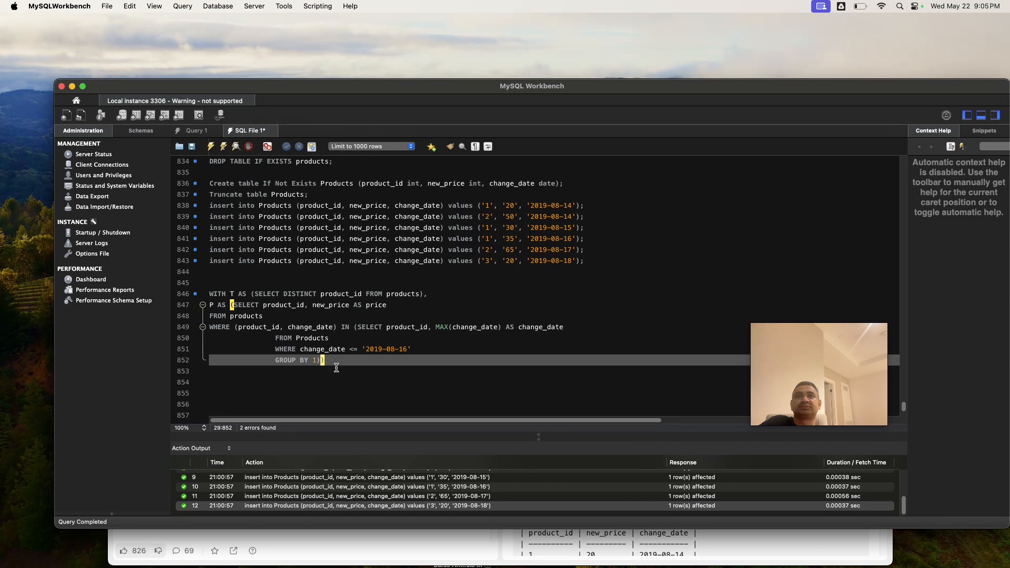
mouse_move(335, 378)
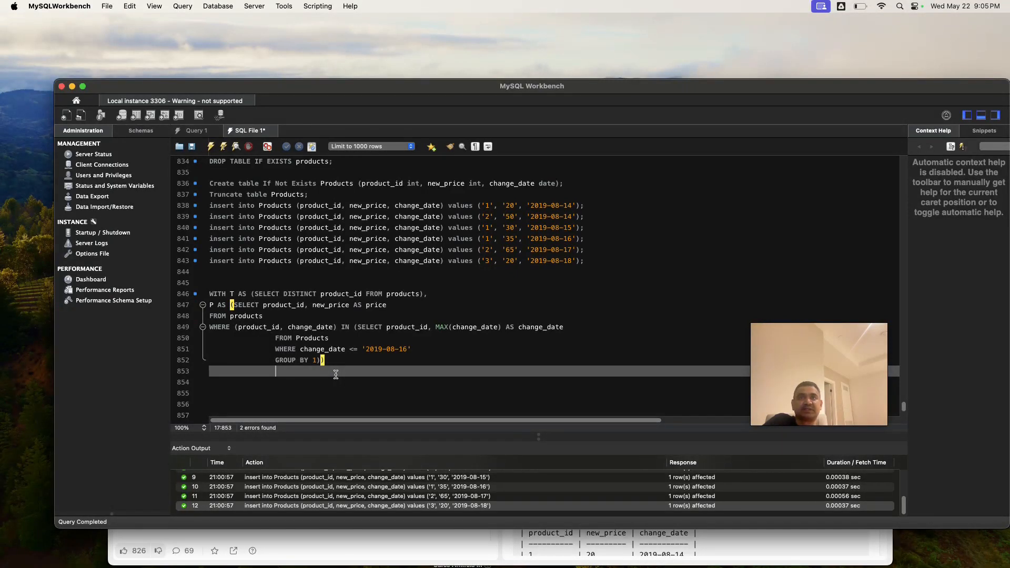
- Write the final SELECT product_id, IFNULL(price, 10) AS price
type("SE")
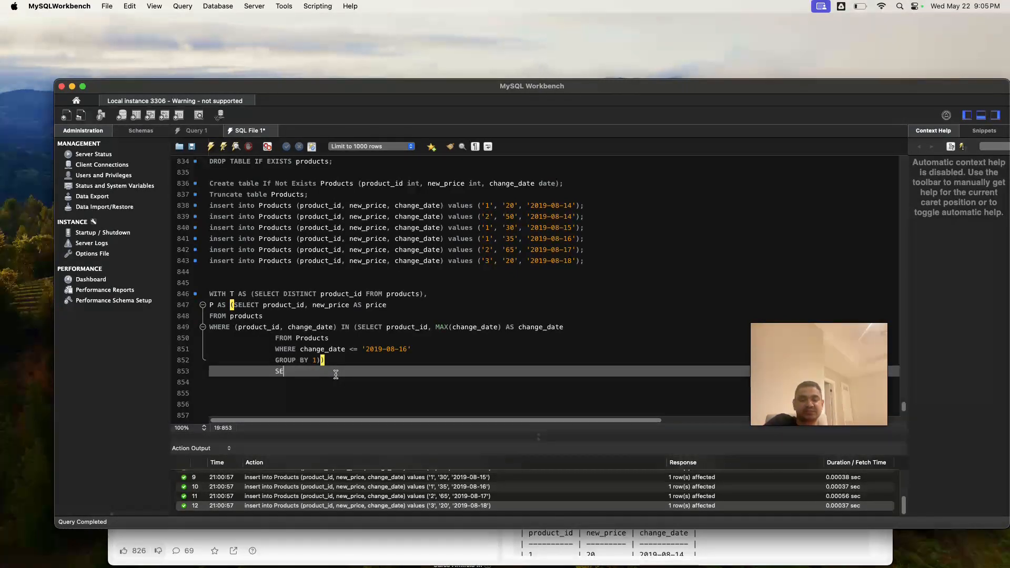
type("LECT")
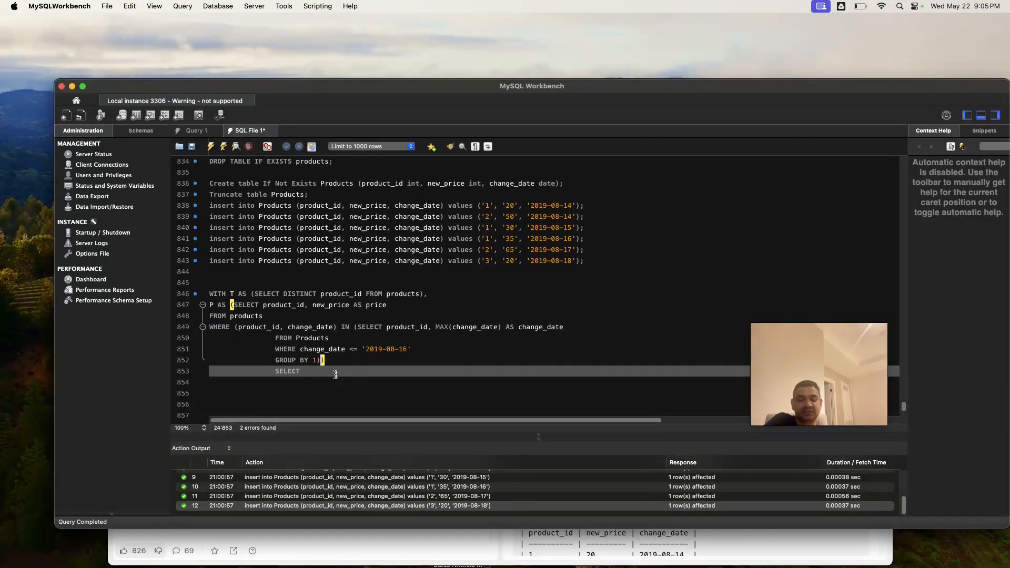
type("proi")
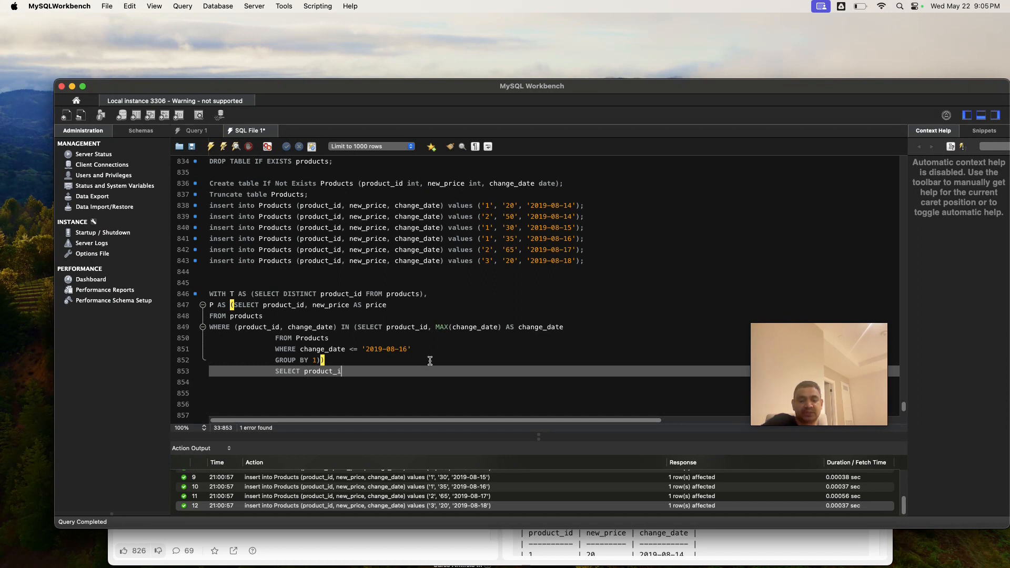
type("d")
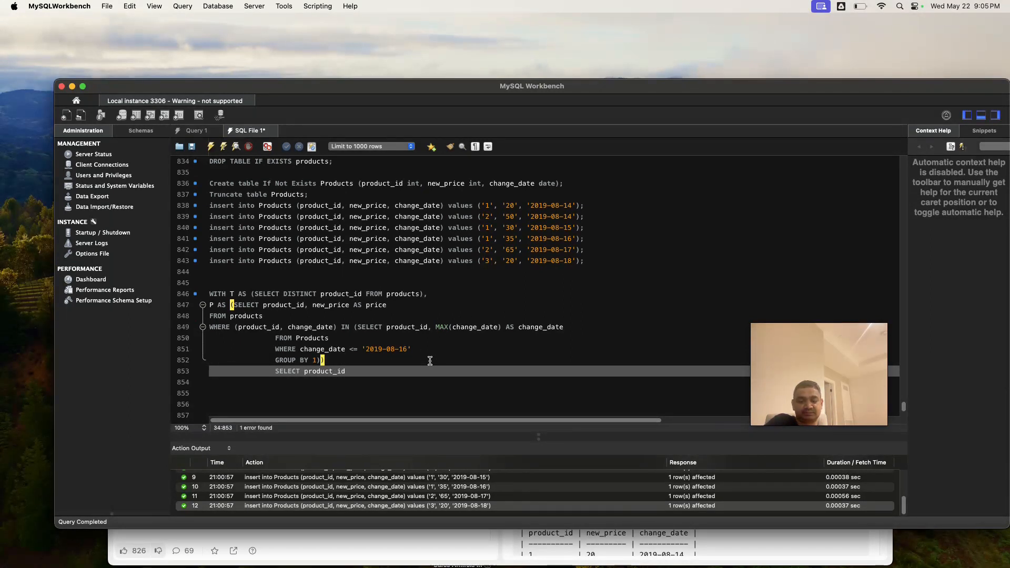
type(", IFNU")
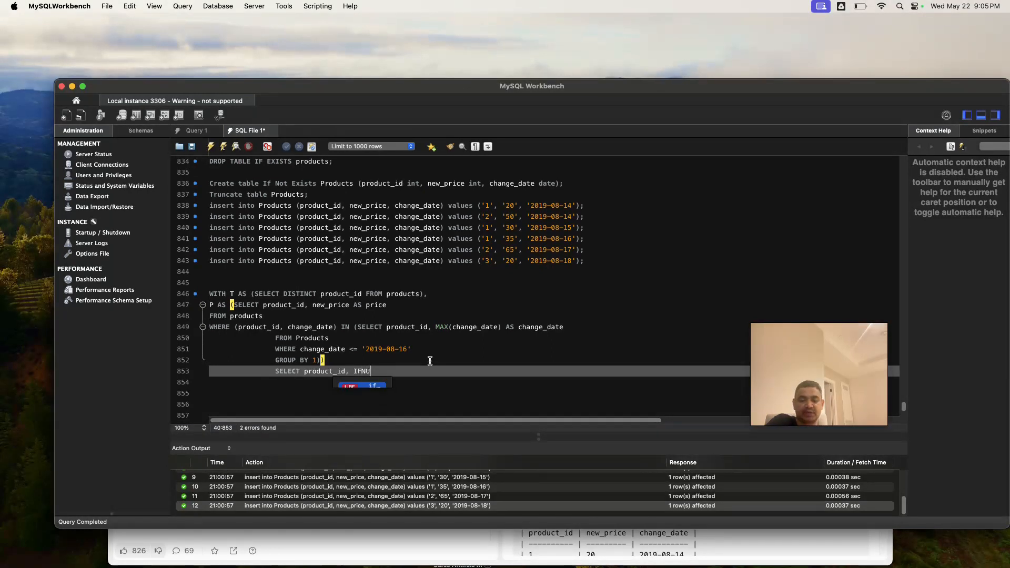
type("LL(")
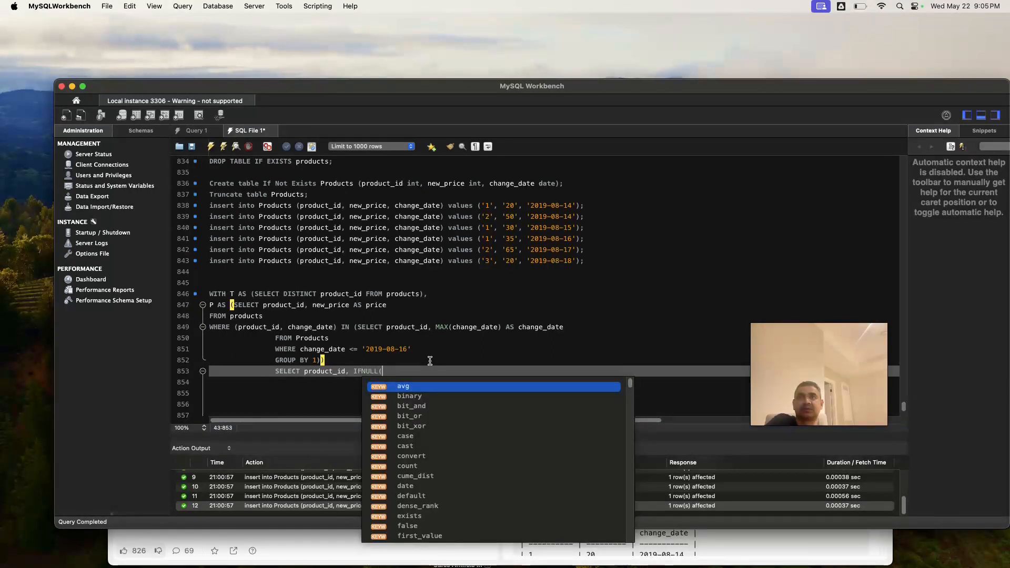
type("pric")
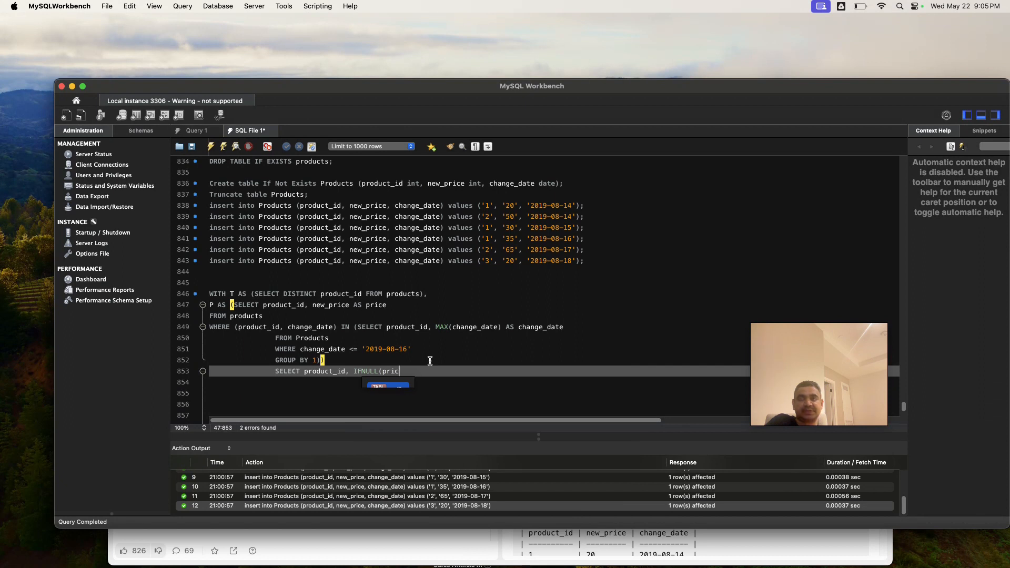
type("e,")
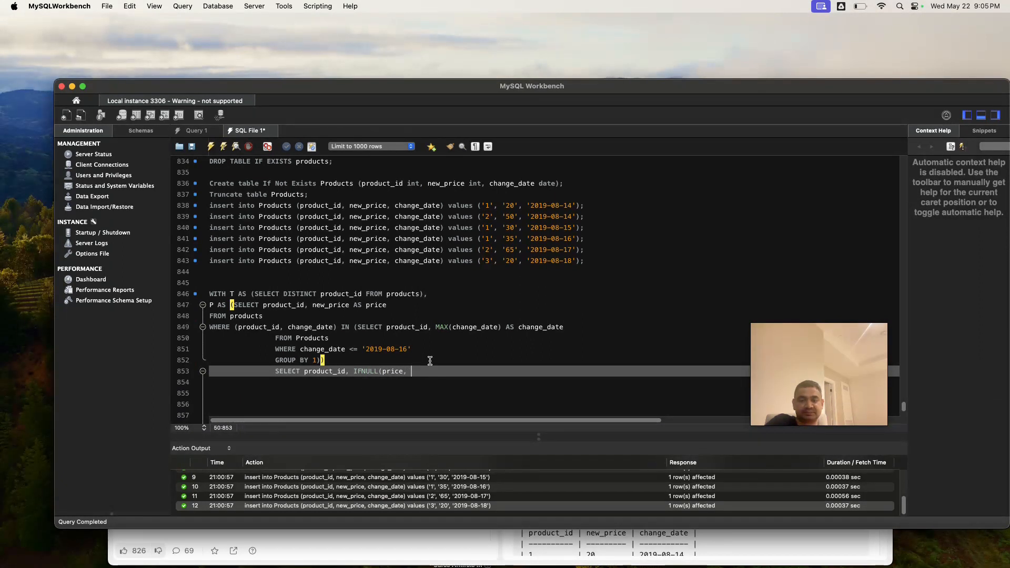
type("10")
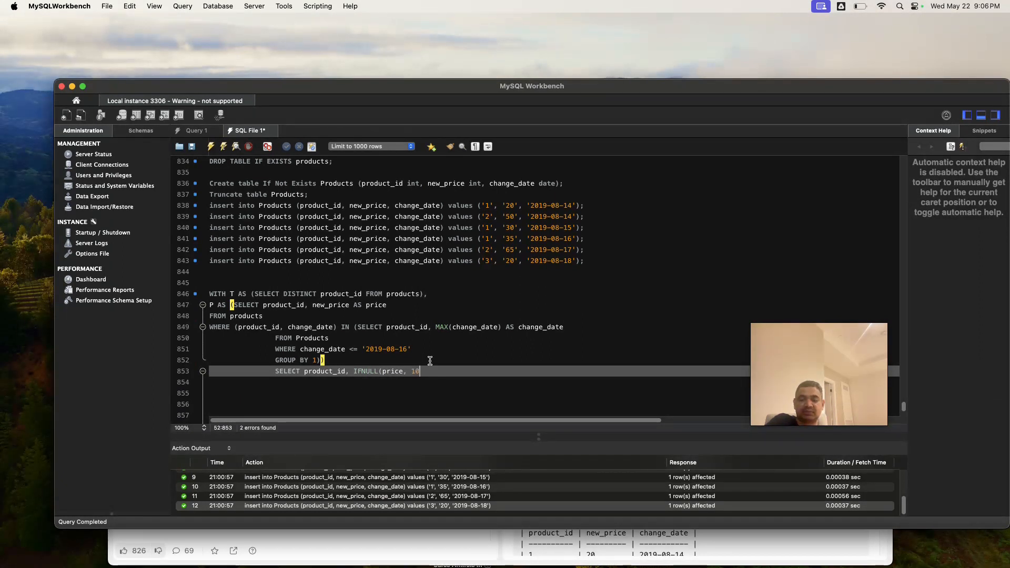
type("A")
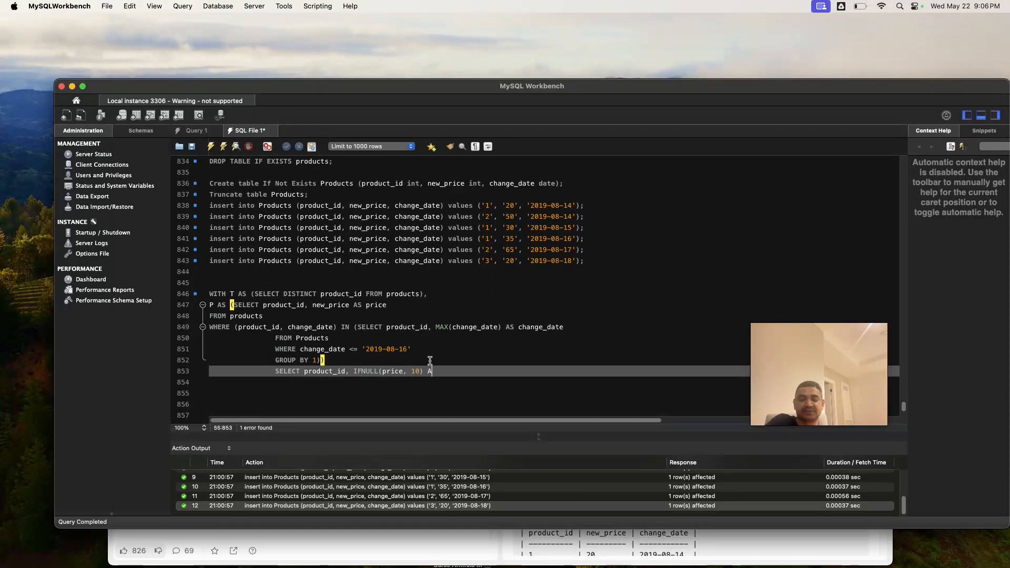
type("S")
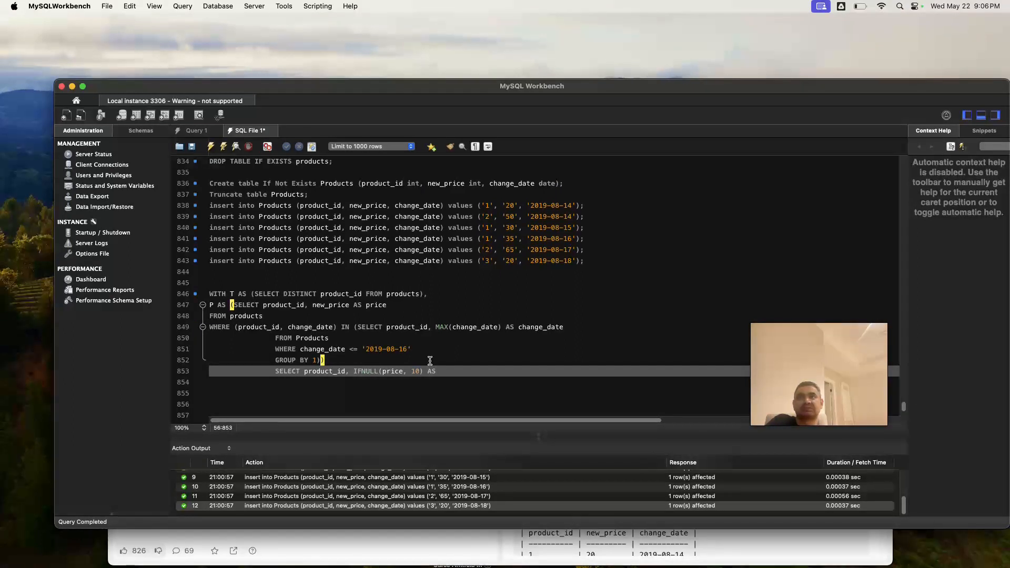
type("pr")
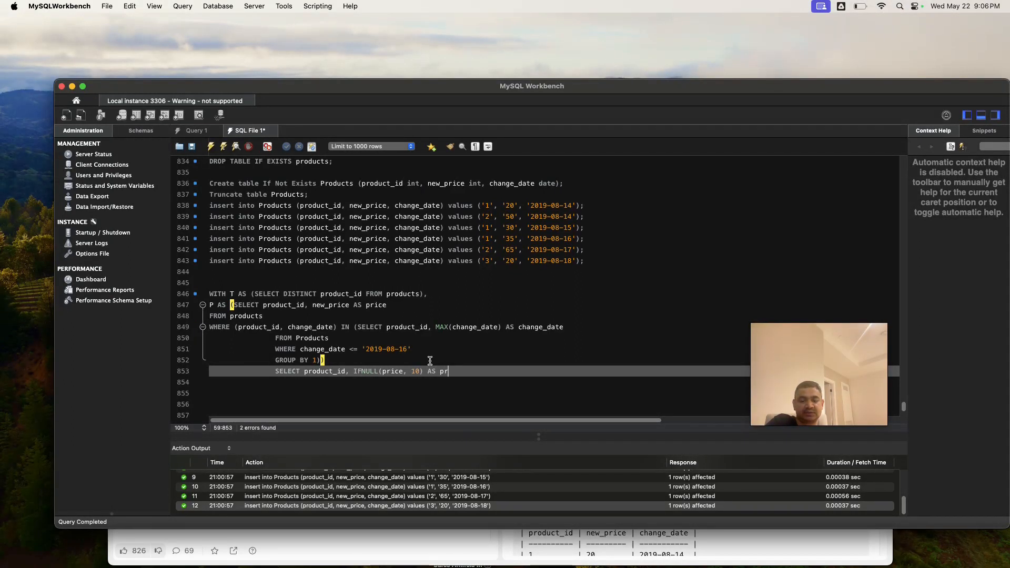
type("ice")
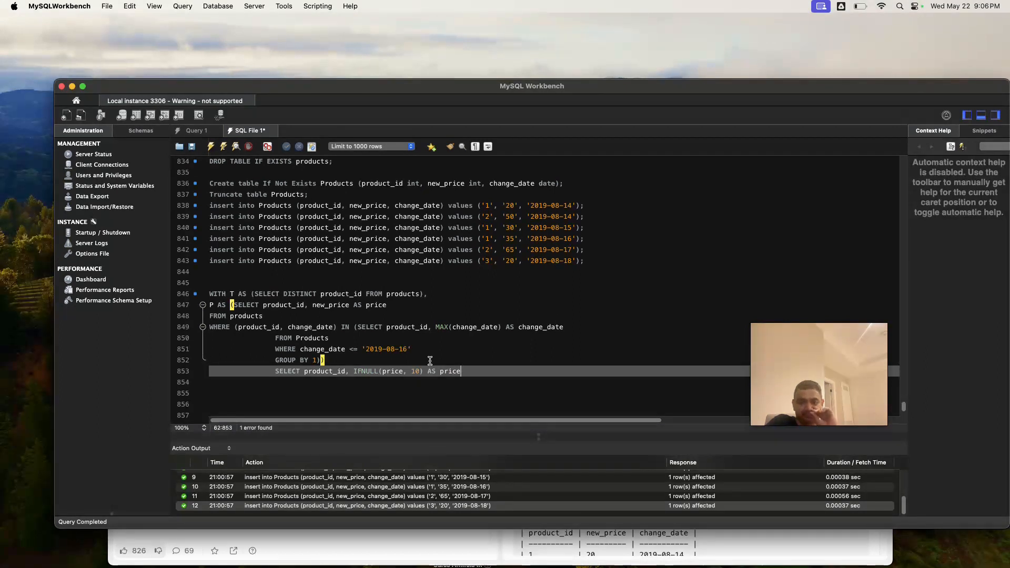
- Add FROM T LEFT JOIN P USING (product_id) to complete the query
key("Enter")
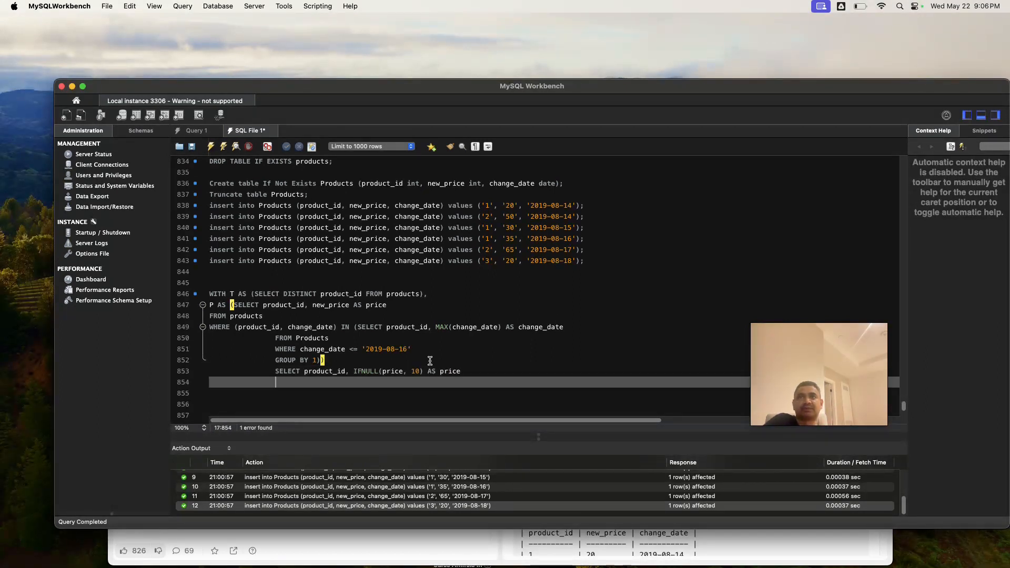
type("FR")
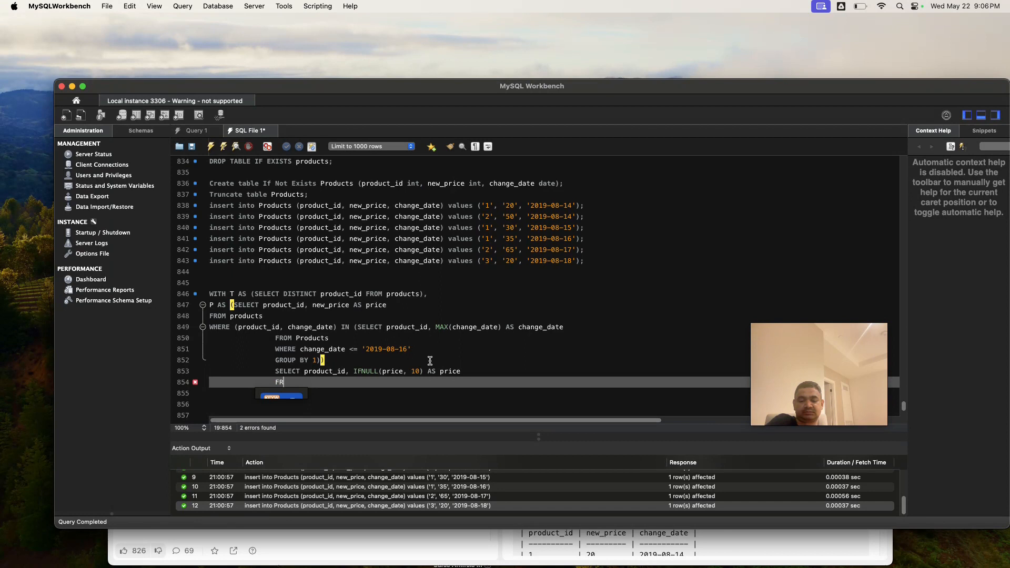
type("OM")
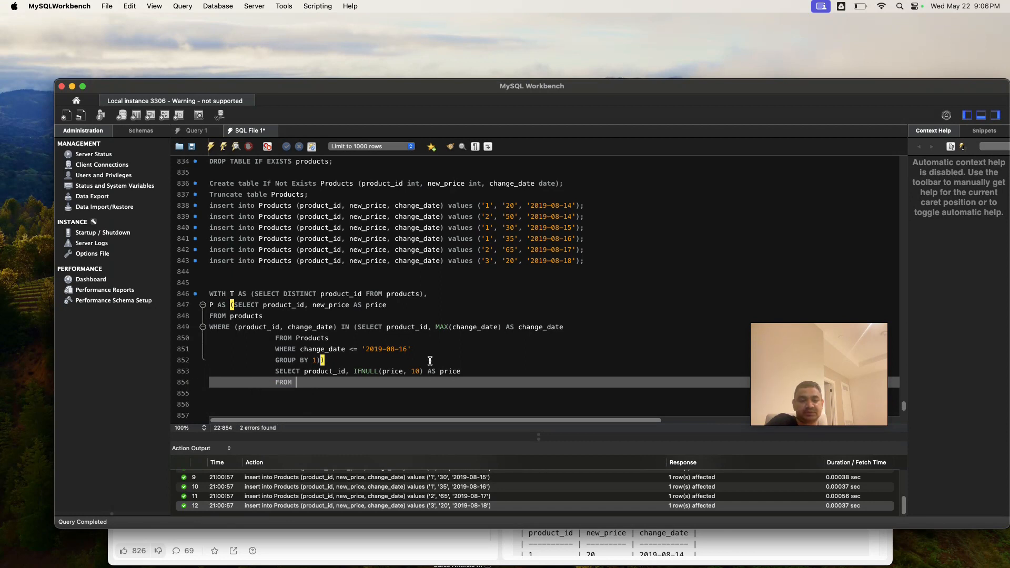
type("T LEFT")
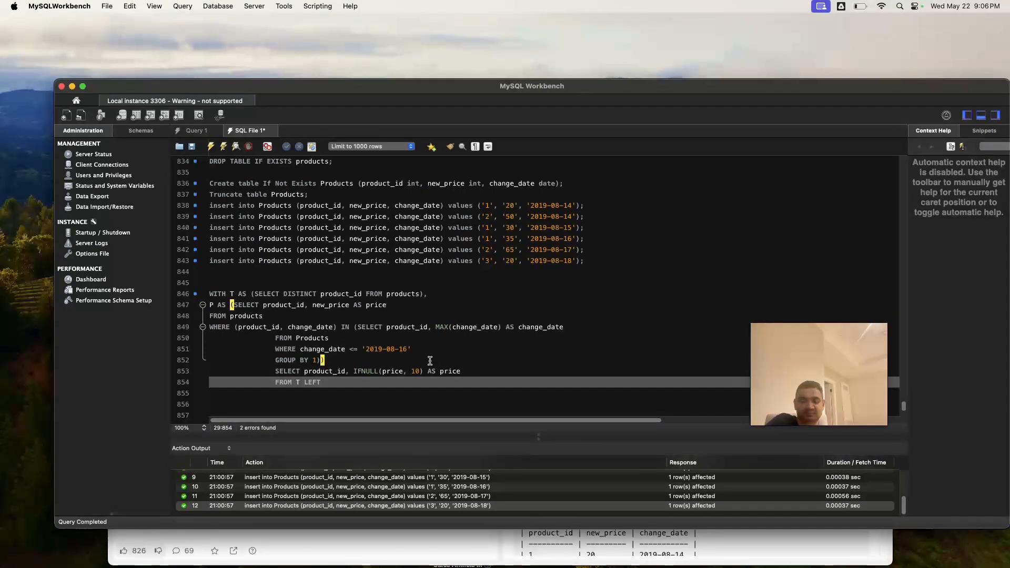
type("JOIN")
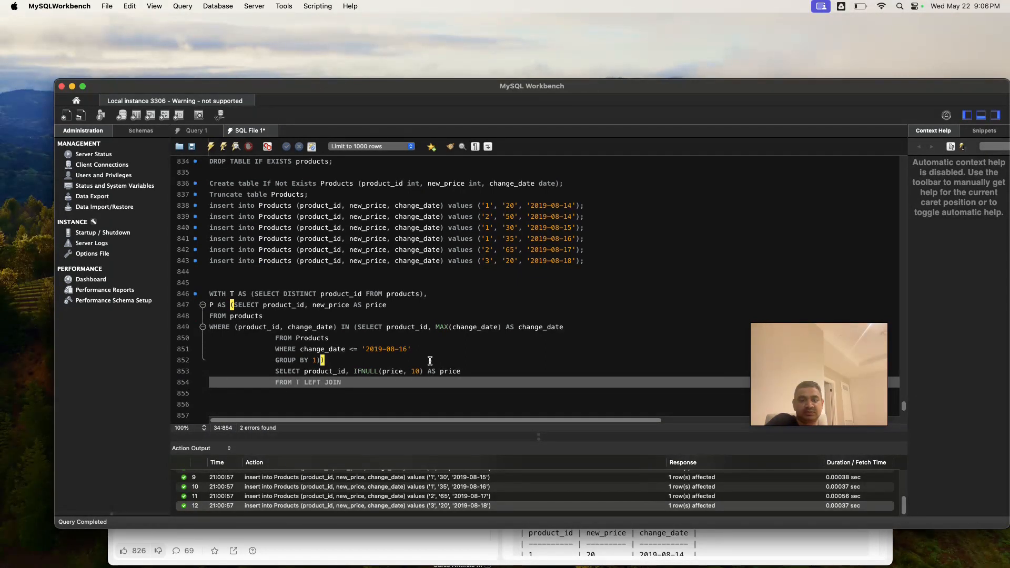
type("P")
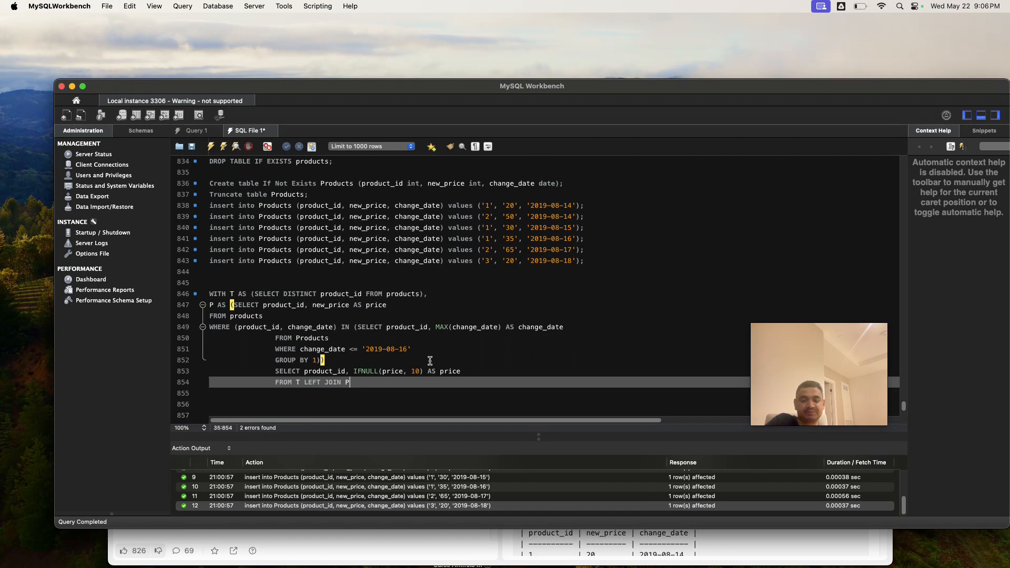
type("US")
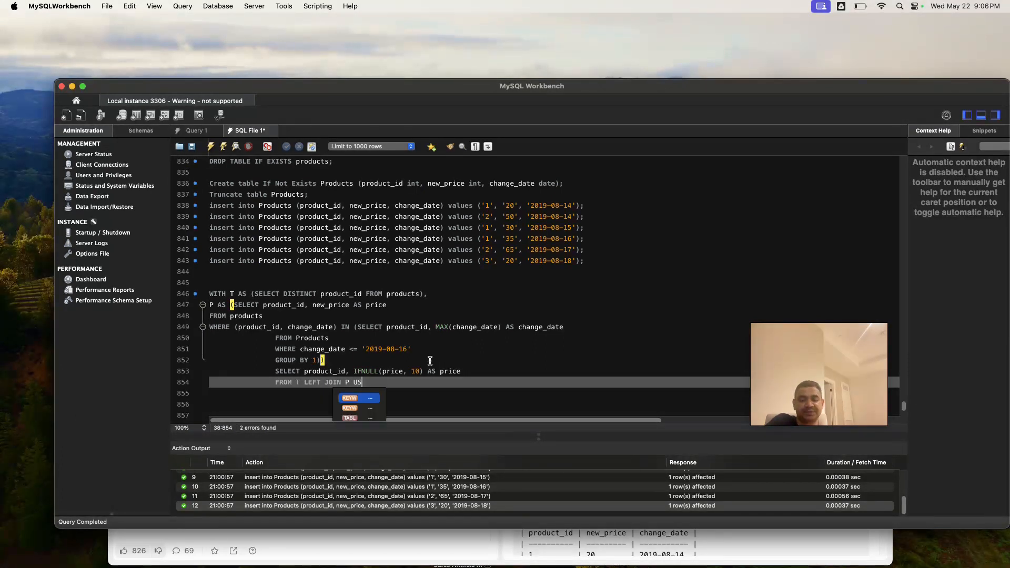
type("IN")
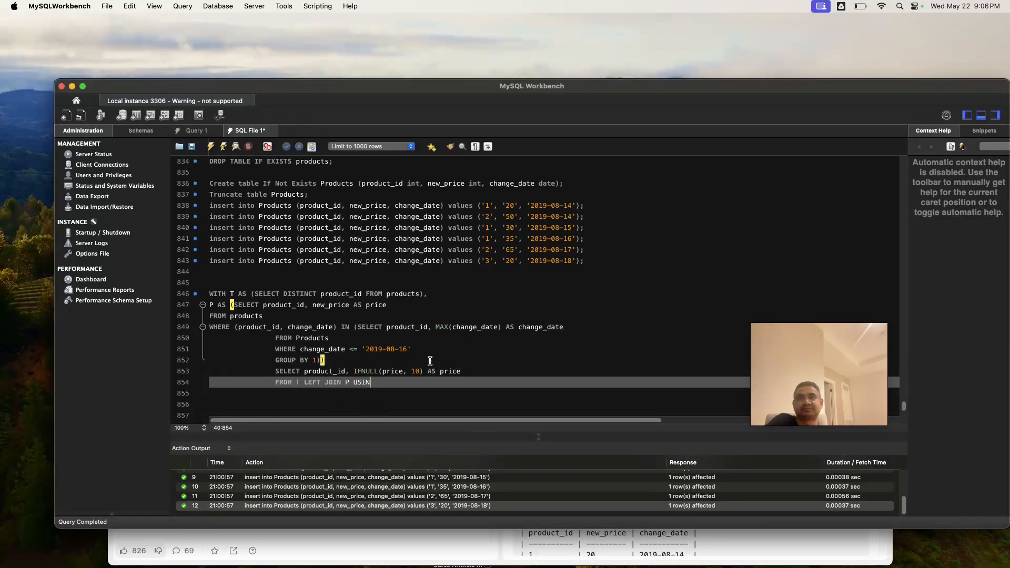
type("G")
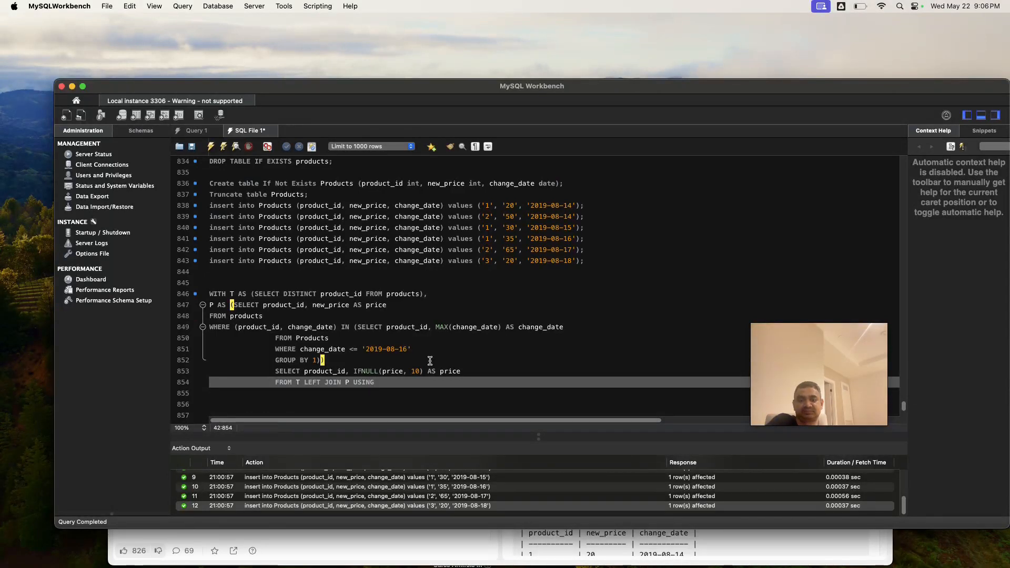
type("(")
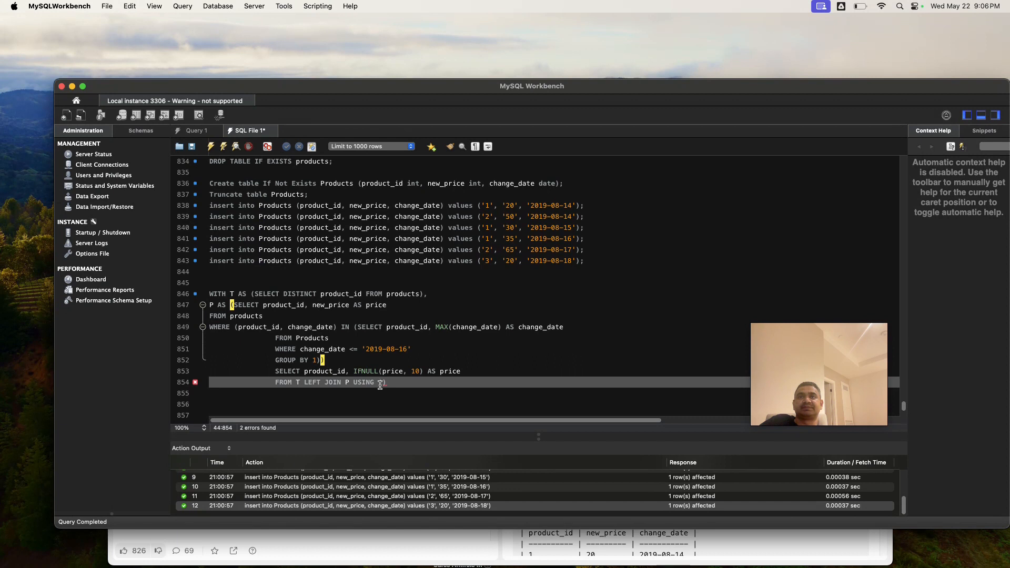
type("(product_id")
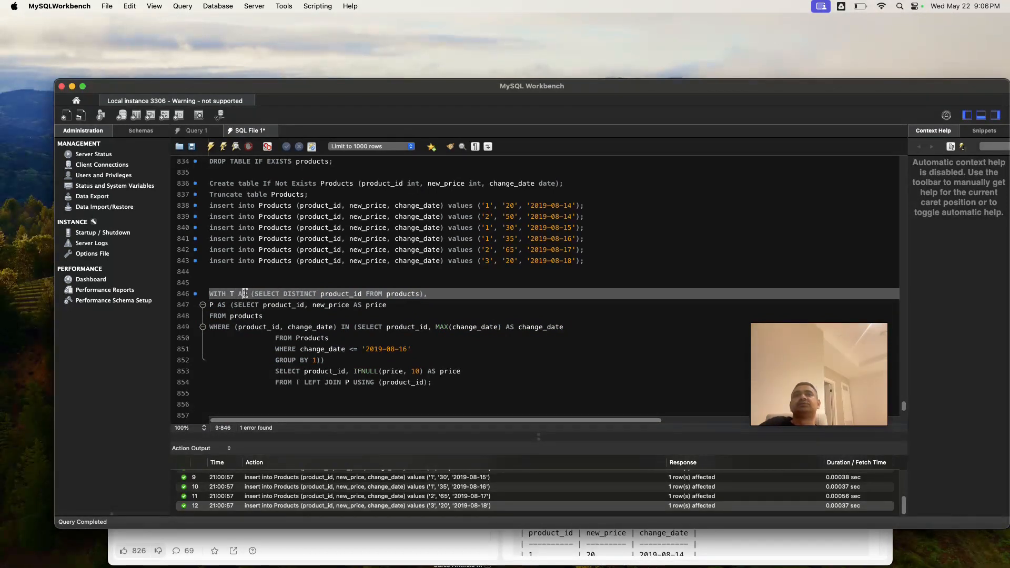
double_click(341, 293)
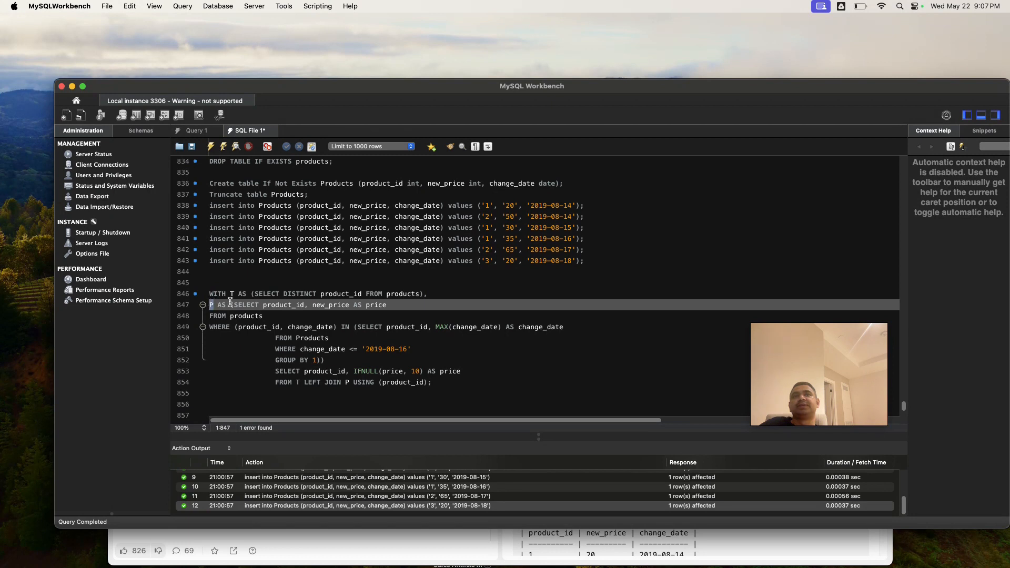
double_click(284, 305)
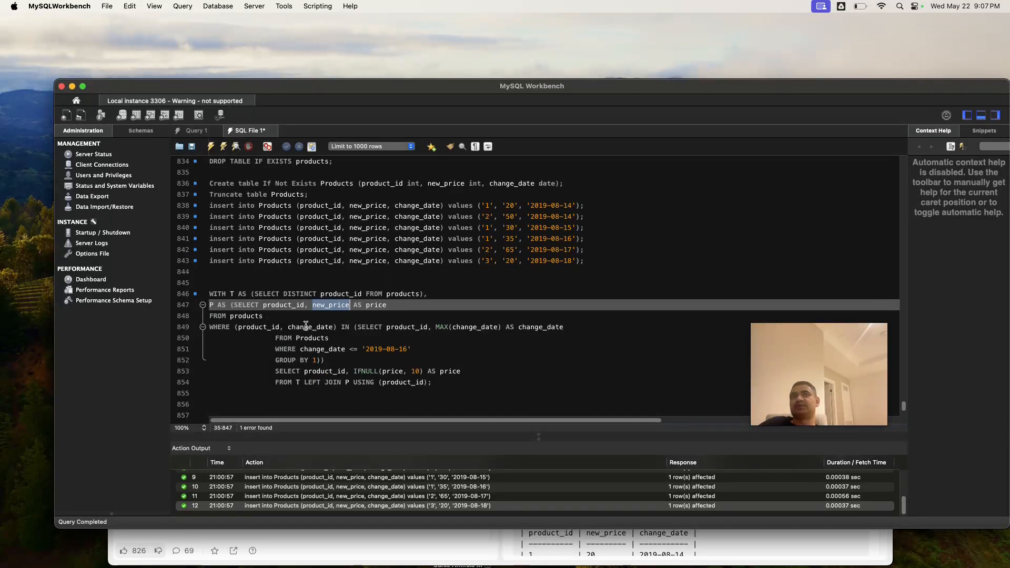
left_click(325, 305)
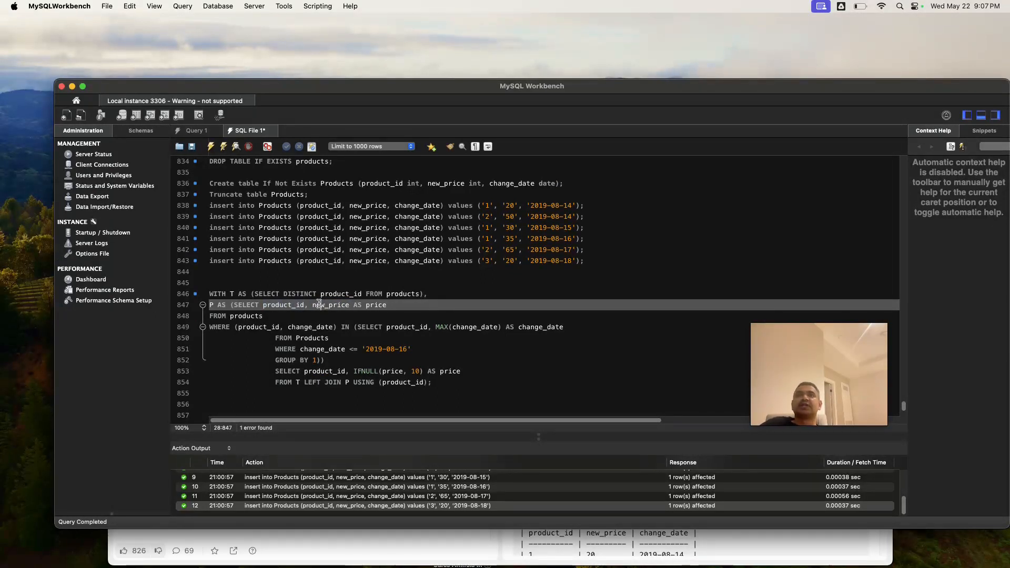
double_click(330, 305)
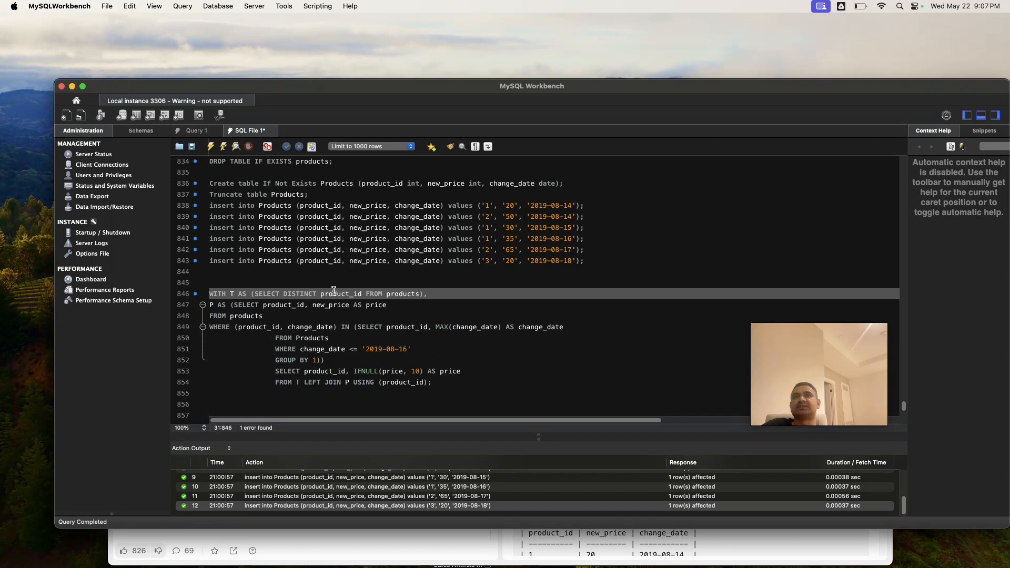
double_click(341, 294)
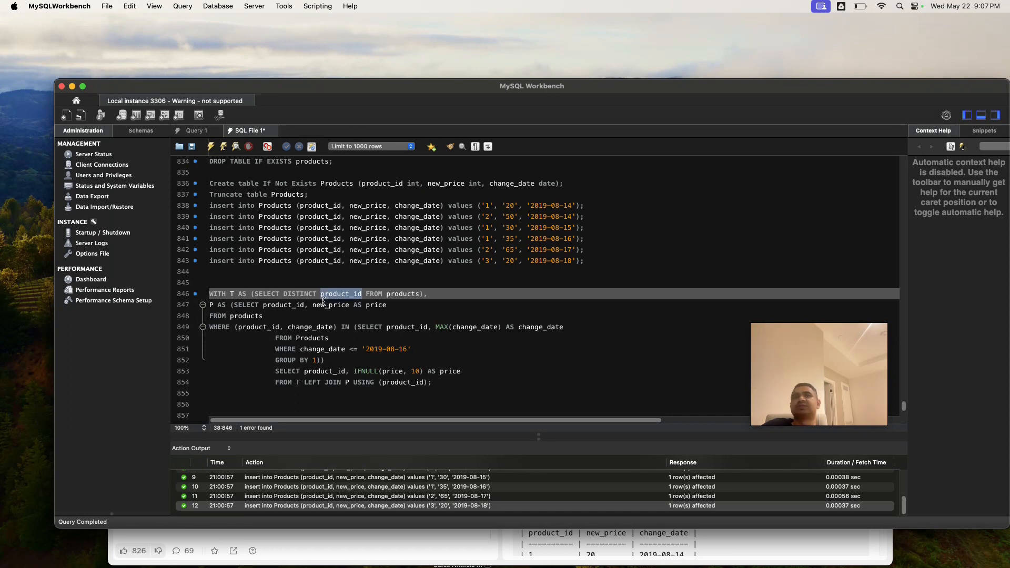
left_click(329, 371)
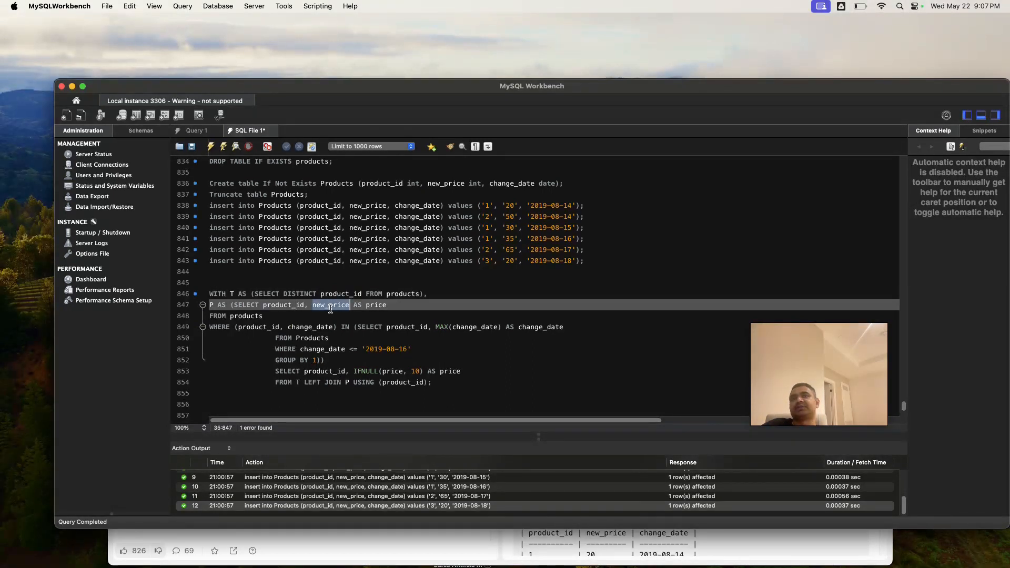
mouse_move(383, 371)
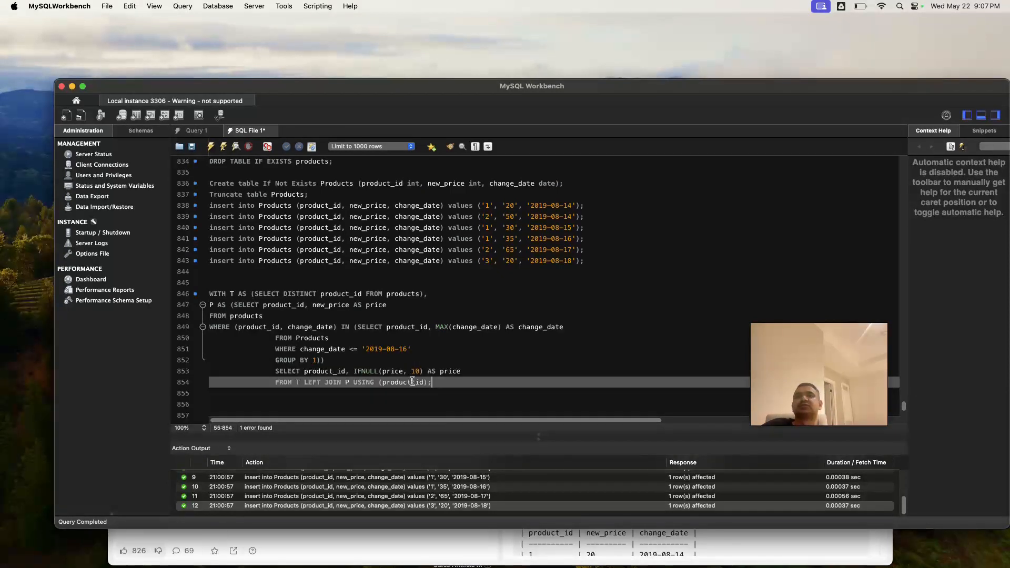
- Beautify the selected WITH query via Edit > Format and run it, returning prices 35, 50 and 10
left_click_drag(429, 382, 210, 293)
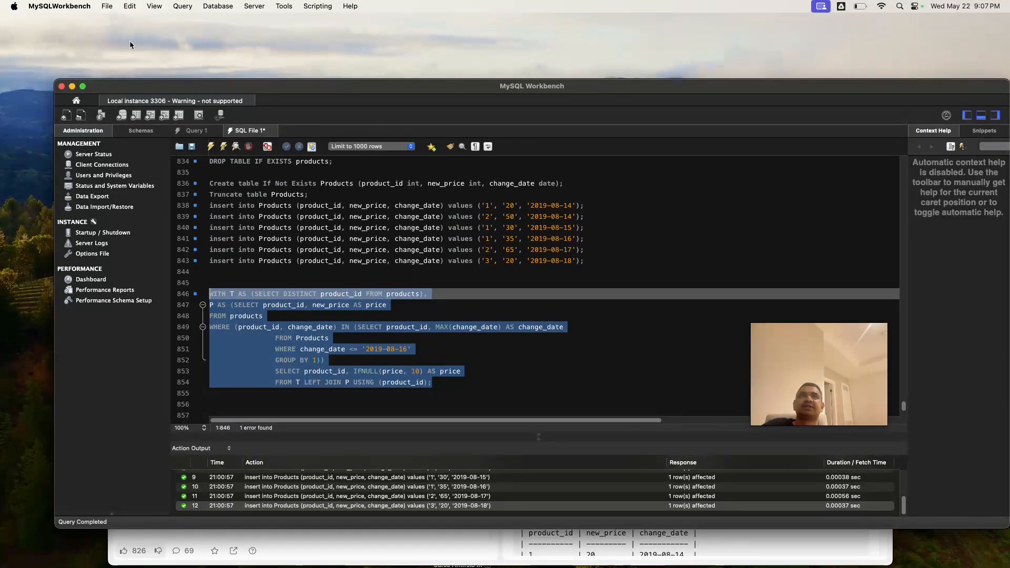
left_click(131, 5)
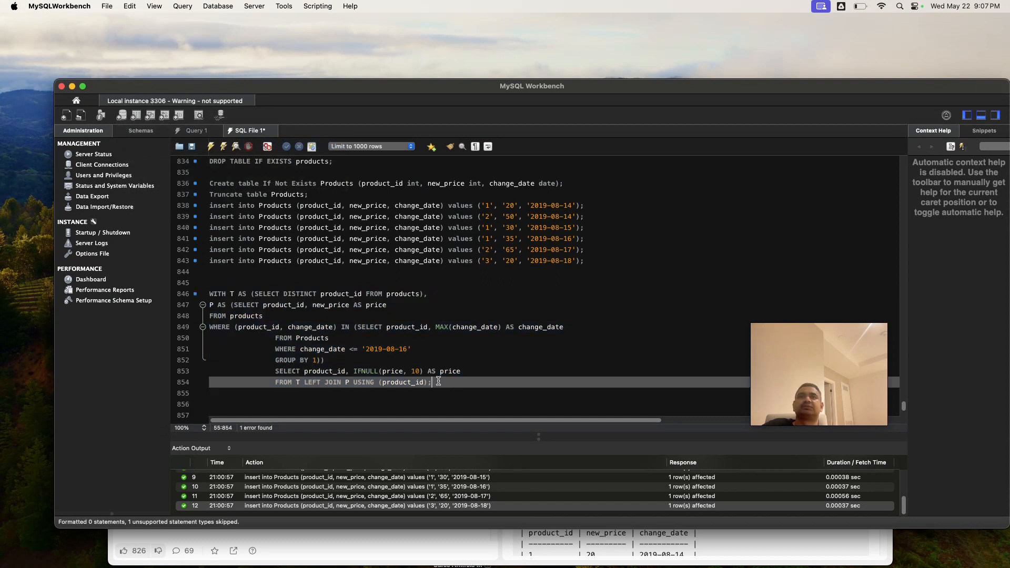
left_click_drag(235, 305, 430, 382)
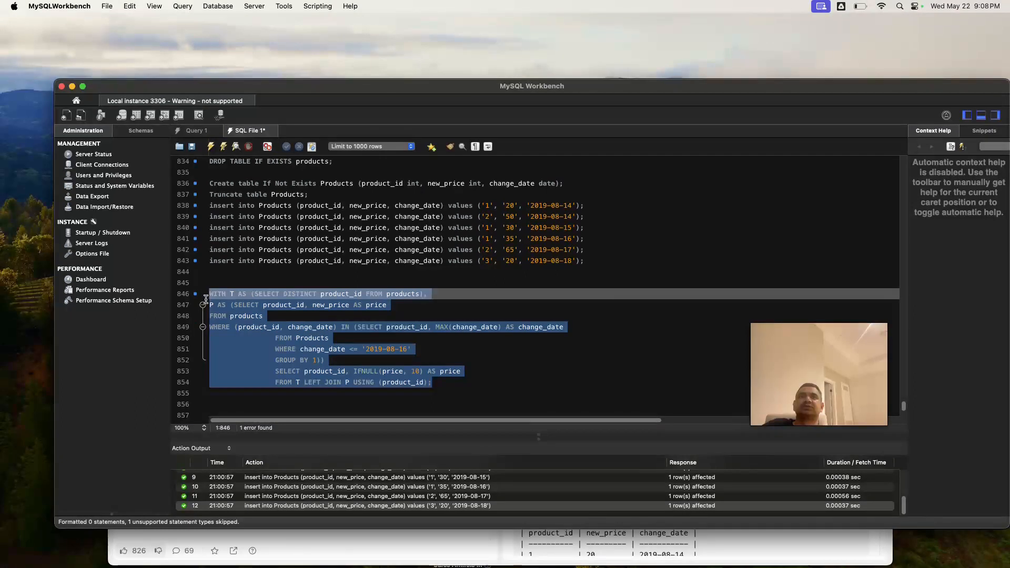
left_click(130, 6)
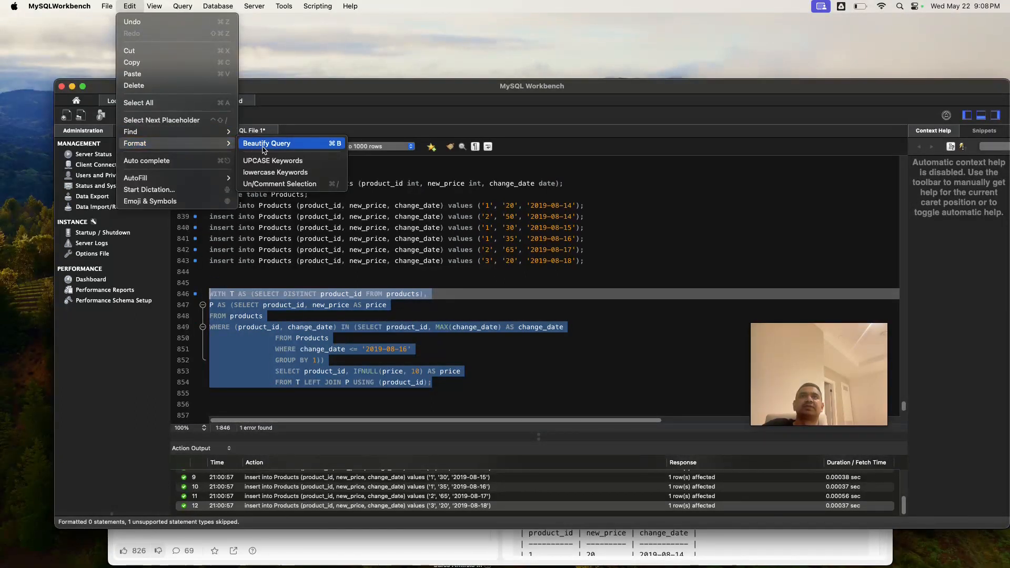
left_click(438, 383)
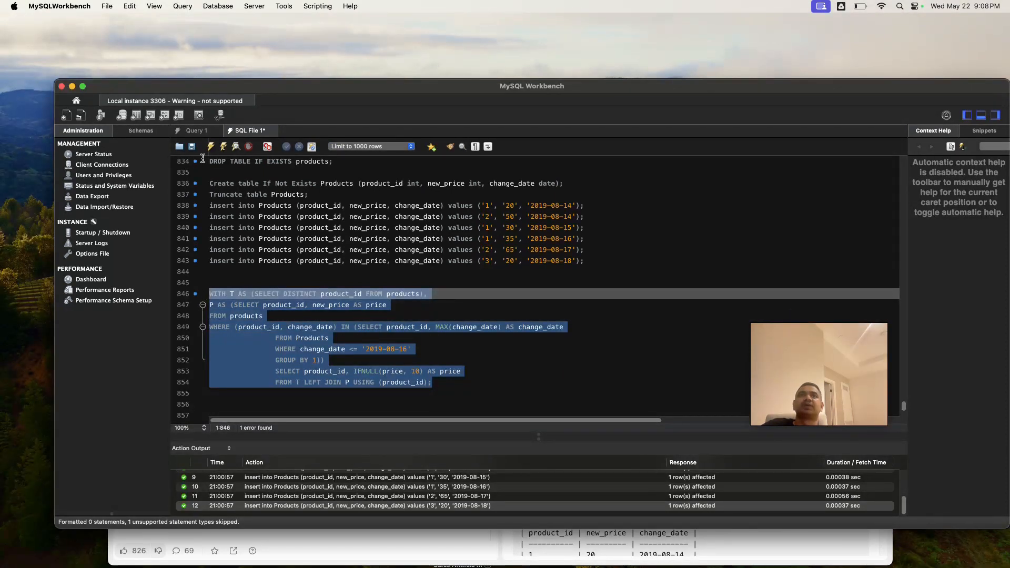
left_click(211, 147)
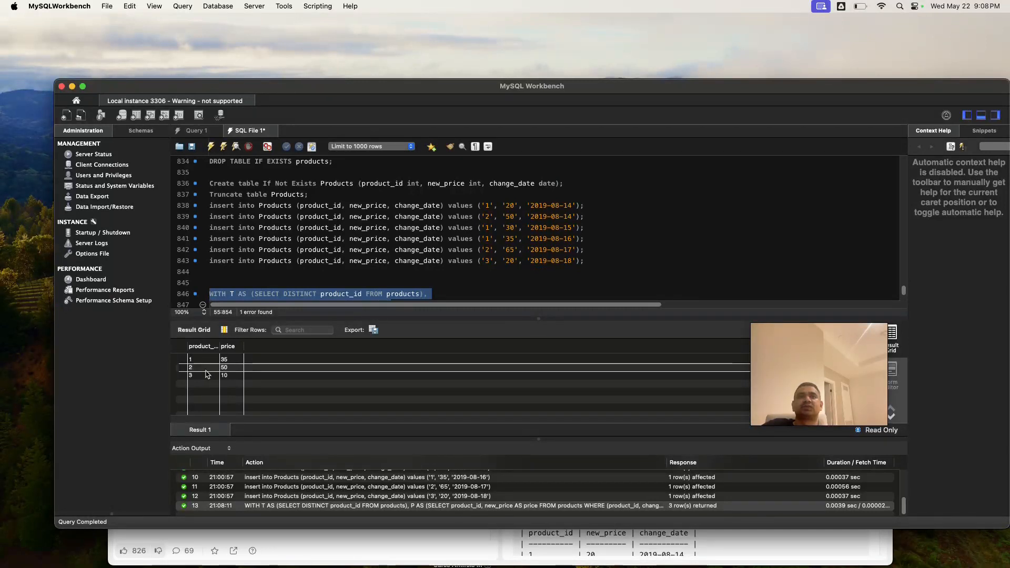
mouse_move(383, 552)
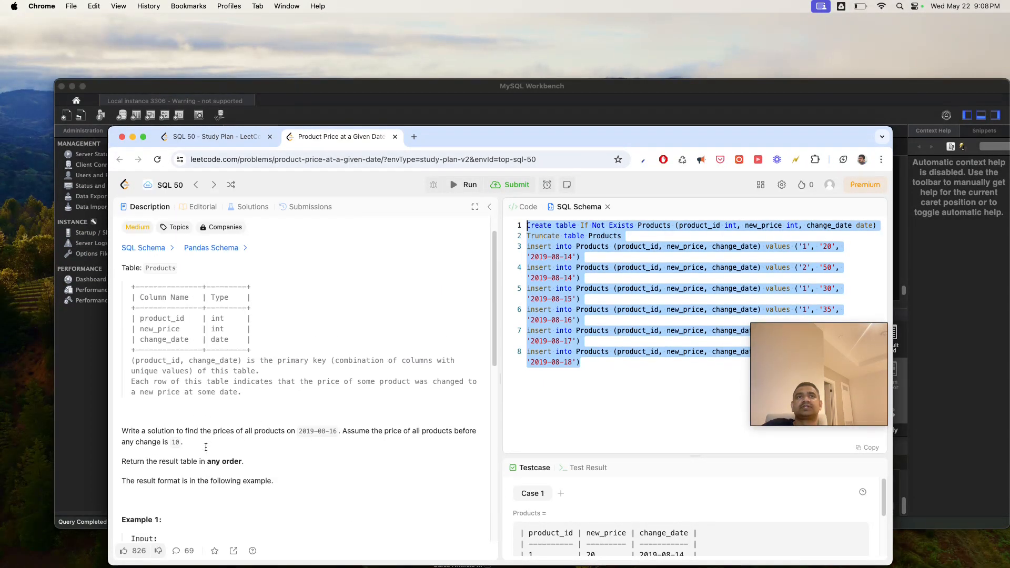
- Note the any-order requirement, paste the WITH query into LeetCode's MySQL editor and run it
scroll("down", 3)
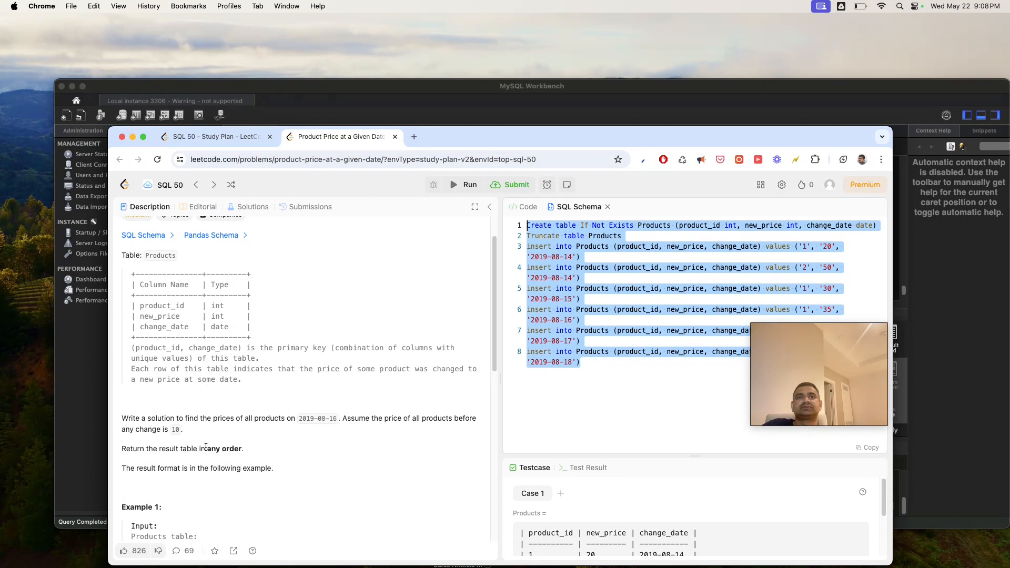
double_click(211, 448)
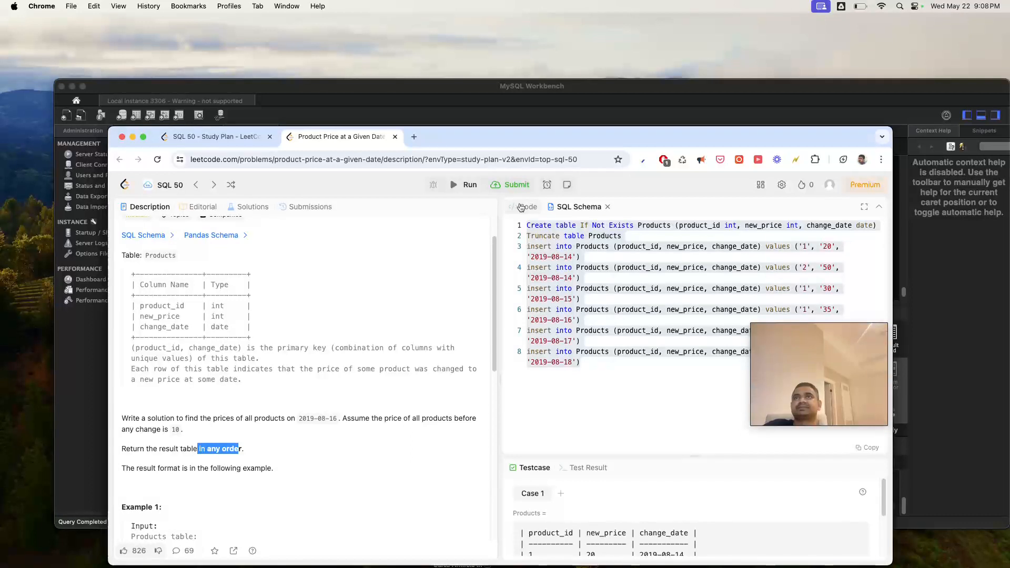
left_click(527, 206)
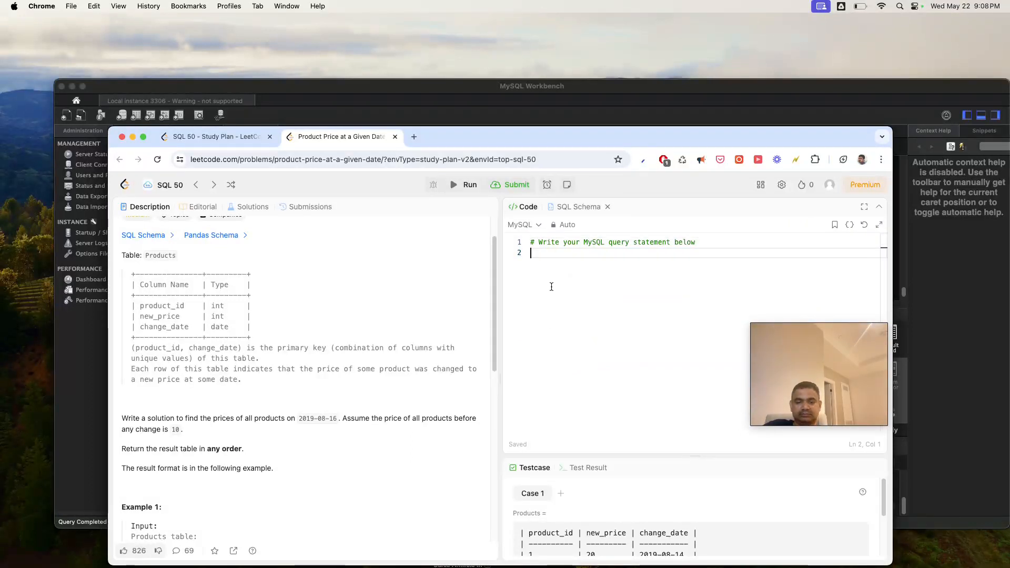
left_click(463, 184)
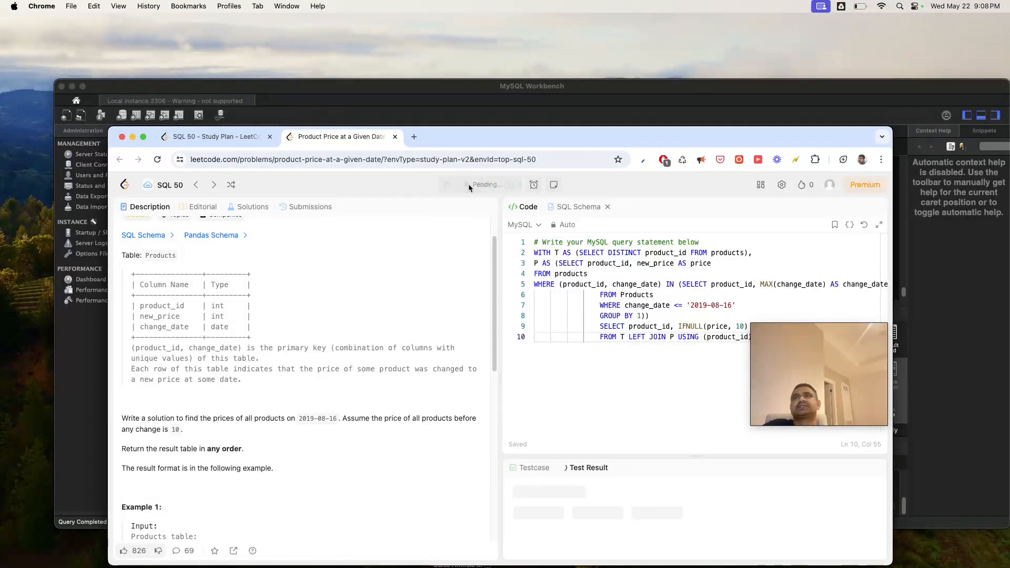